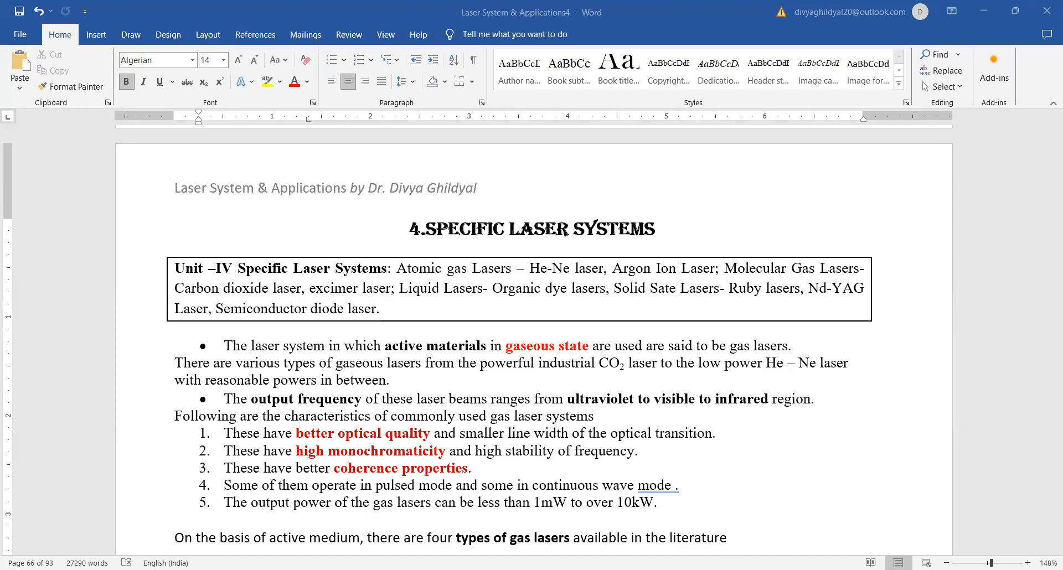
mouse_move(802, 432)
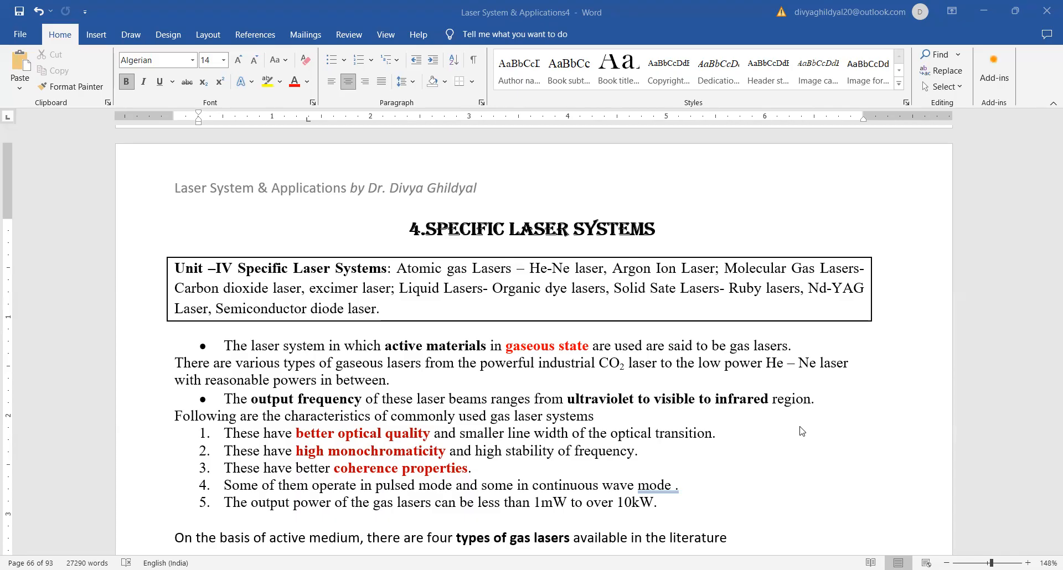
mouse_move(672, 420)
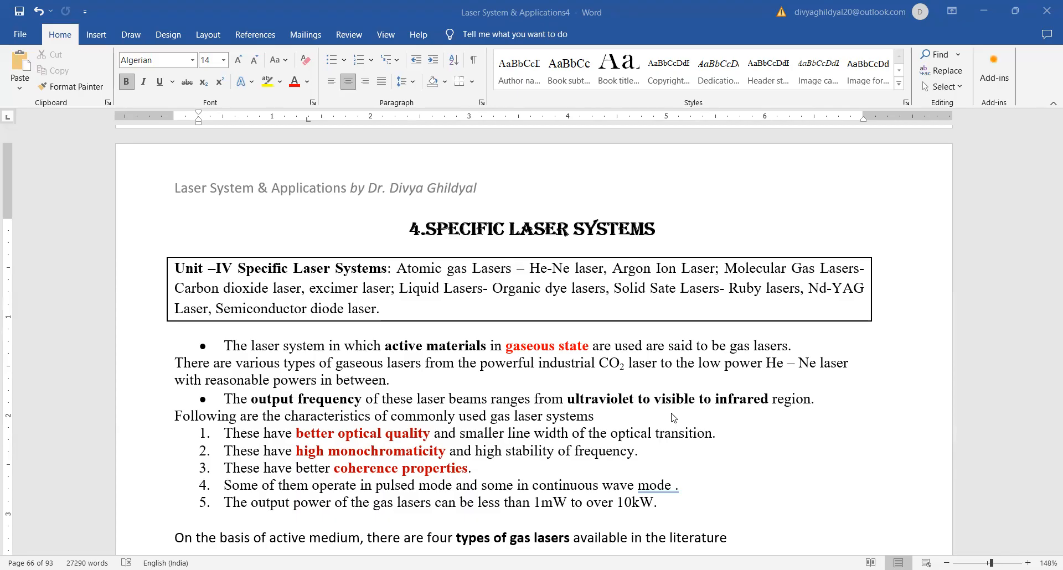
mouse_move(255, 284)
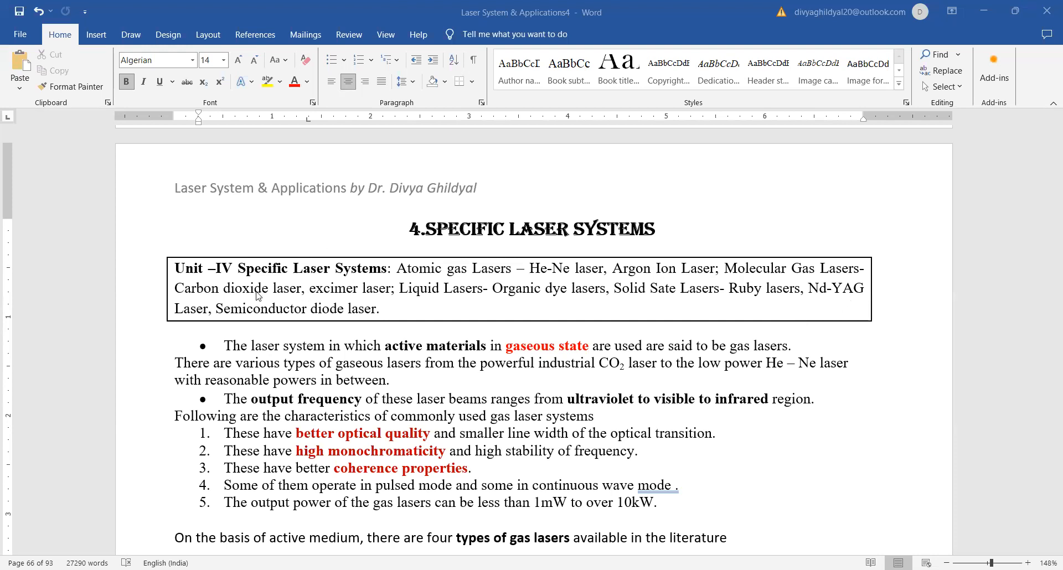
mouse_move(571, 293)
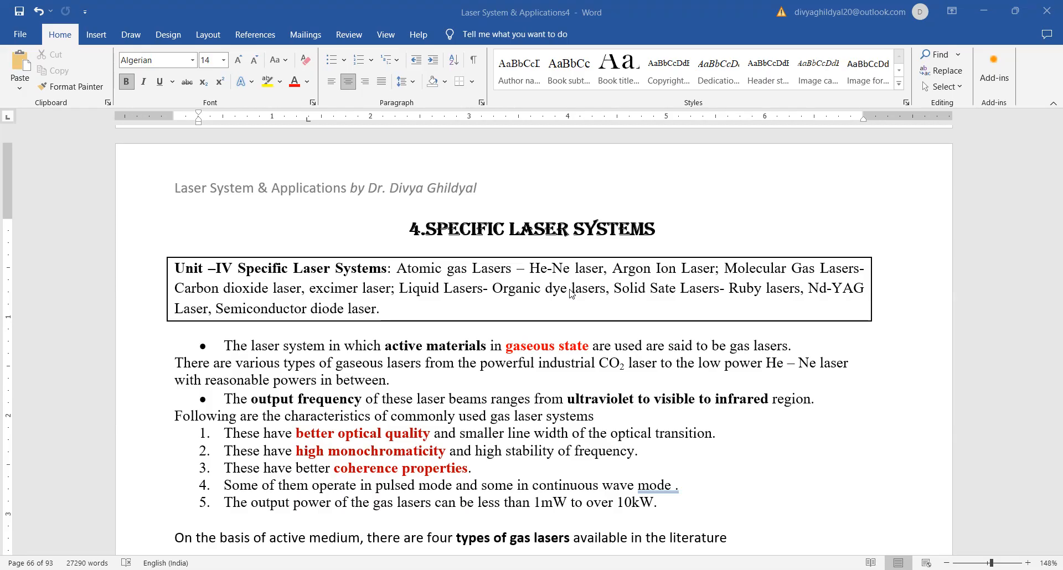
mouse_move(549, 259)
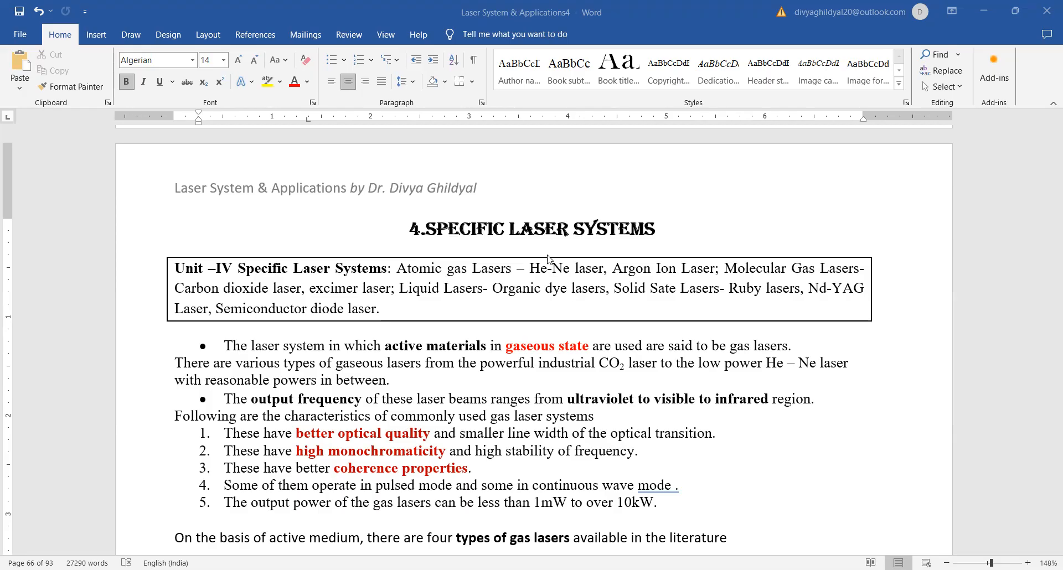
mouse_move(483, 287)
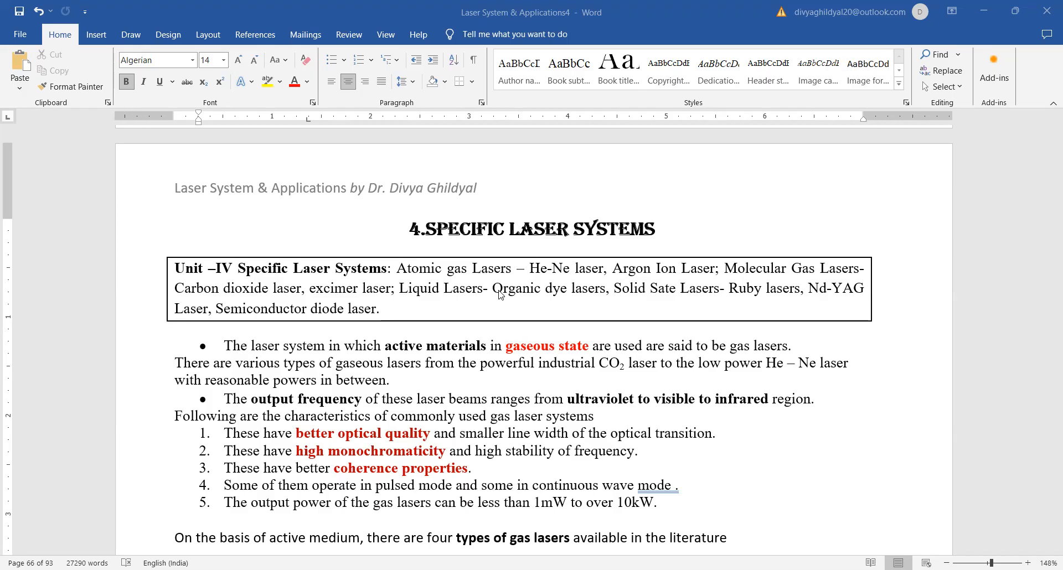
mouse_move(587, 303)
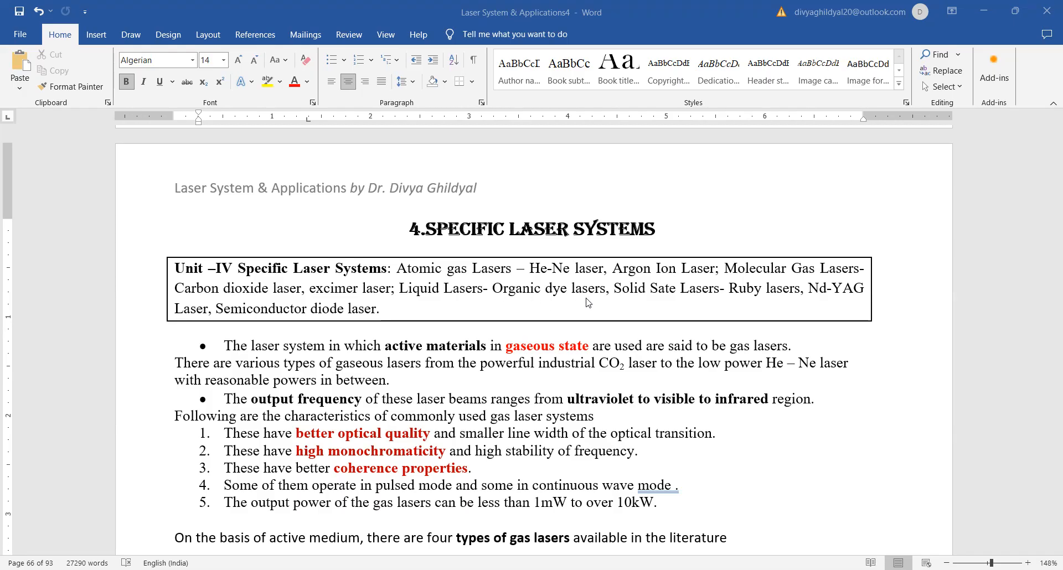
mouse_move(741, 302)
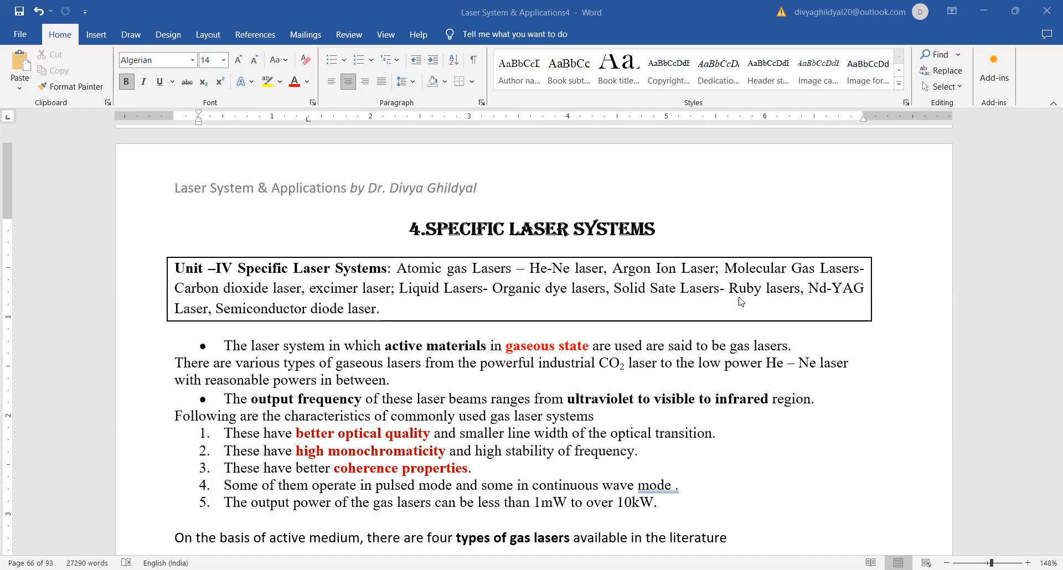
mouse_move(364, 301)
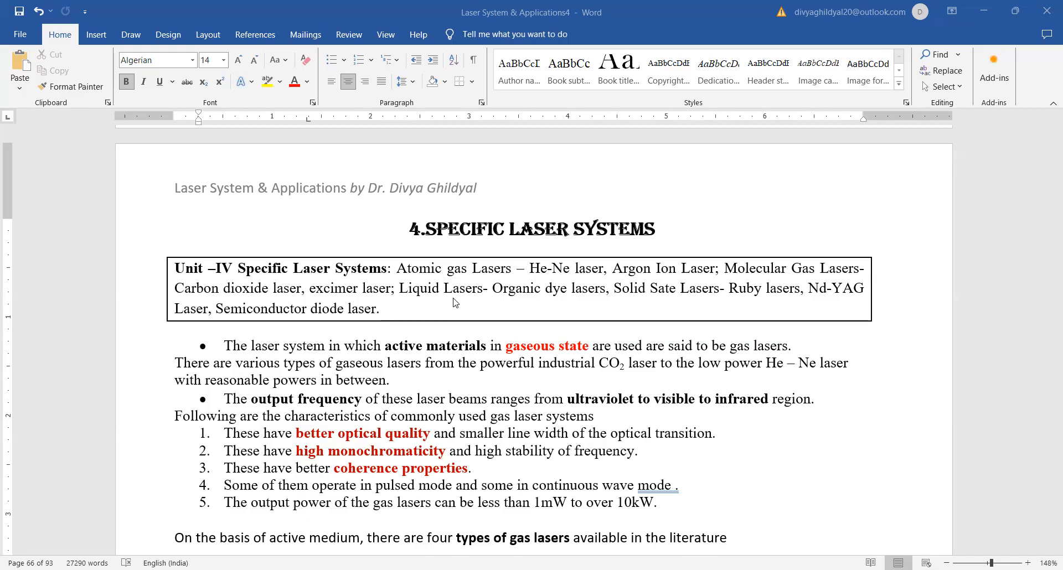
mouse_move(392, 388)
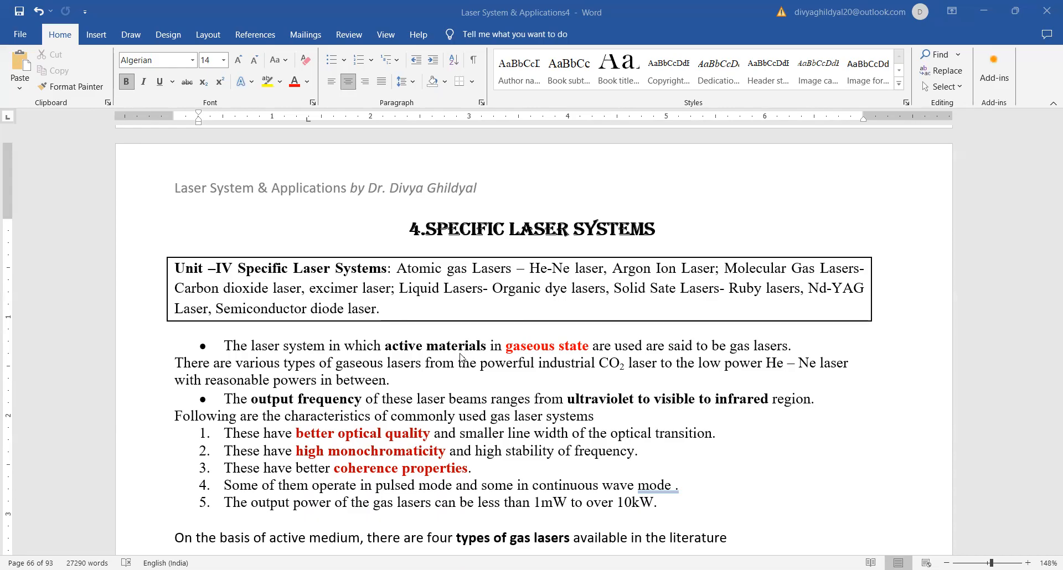
mouse_move(520, 331)
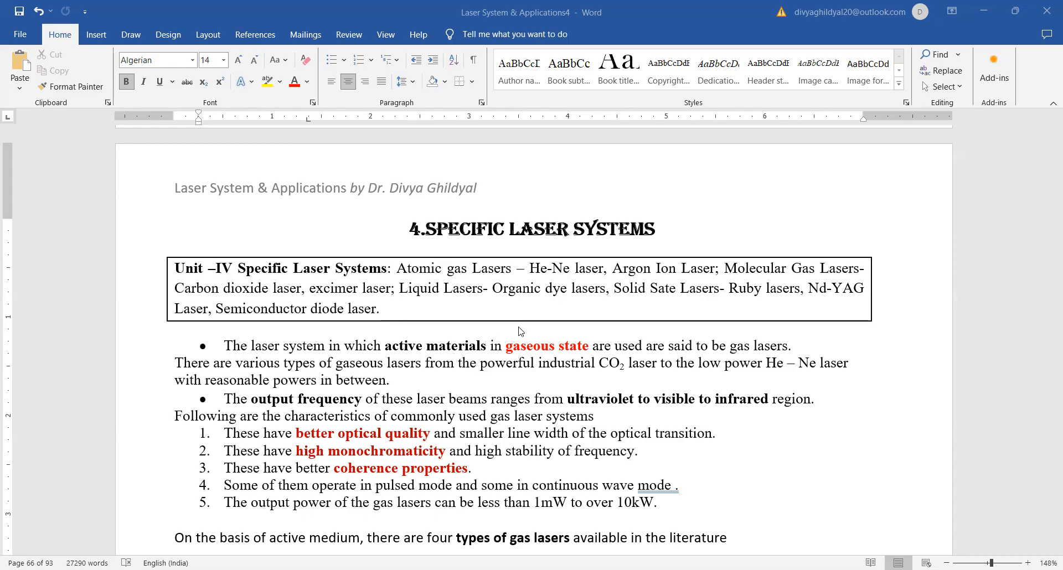
mouse_move(559, 363)
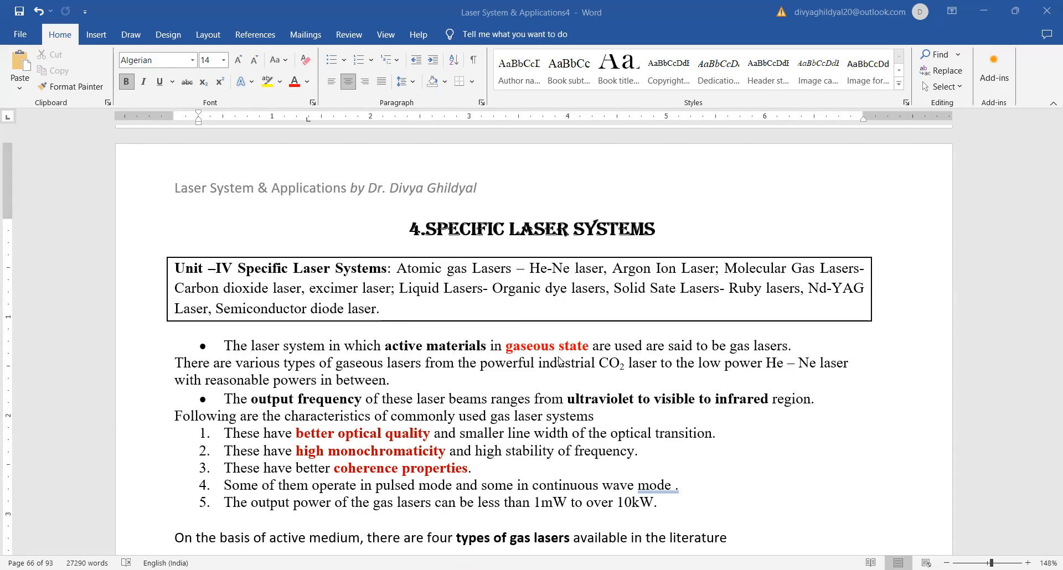
mouse_move(759, 353)
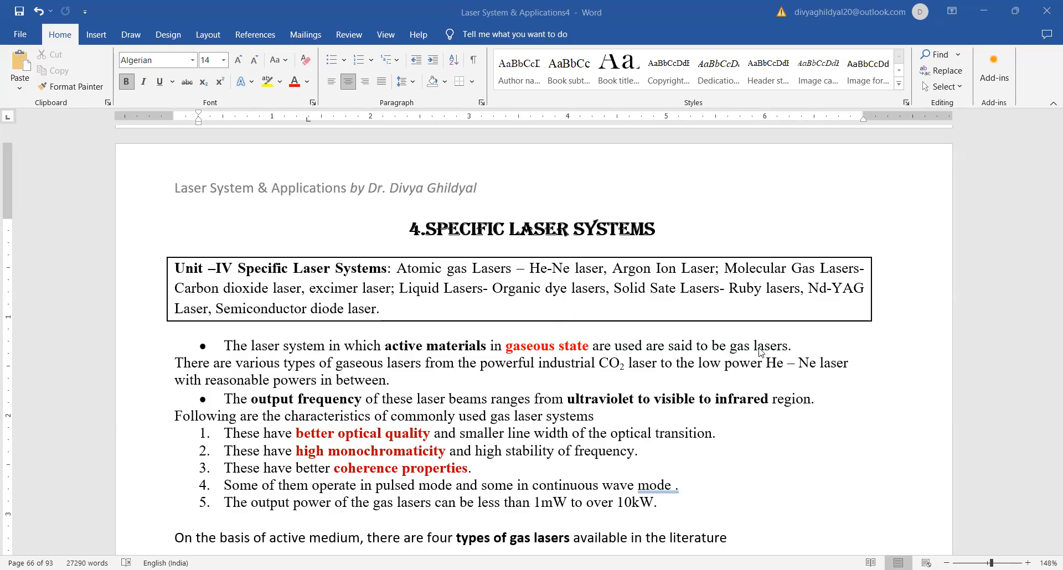
mouse_move(776, 355)
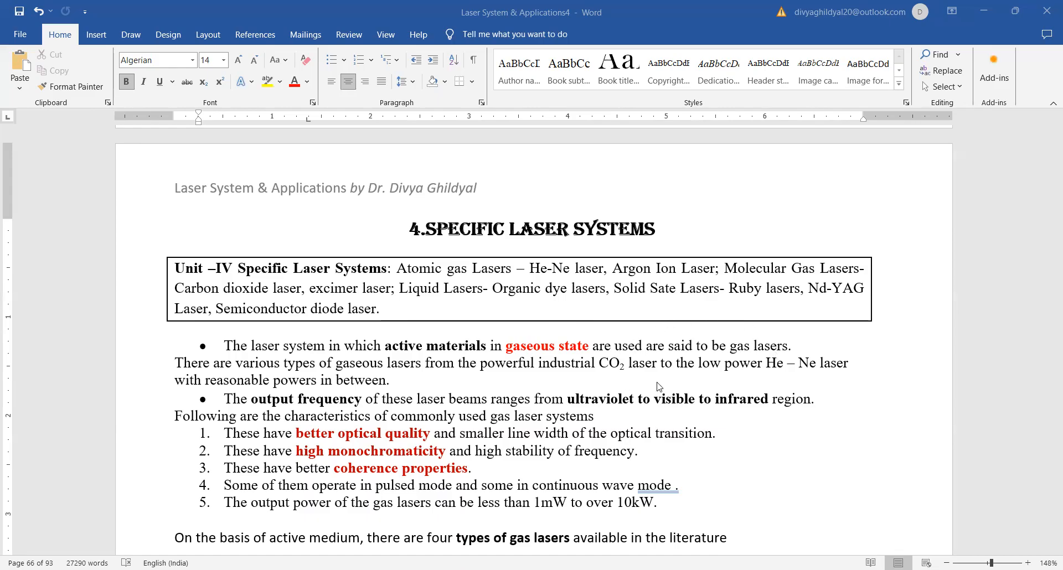
mouse_move(775, 374)
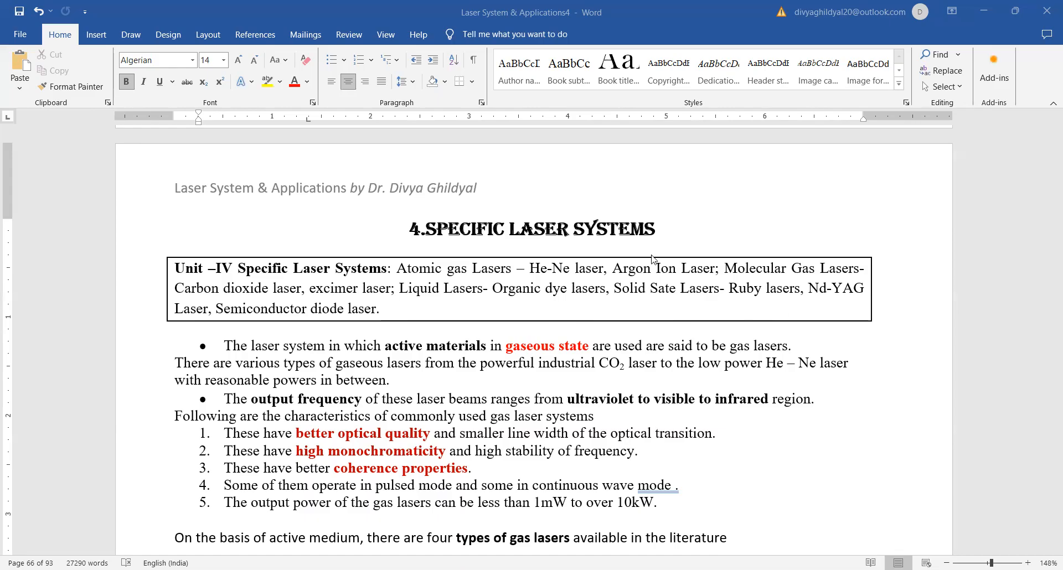
mouse_move(570, 425)
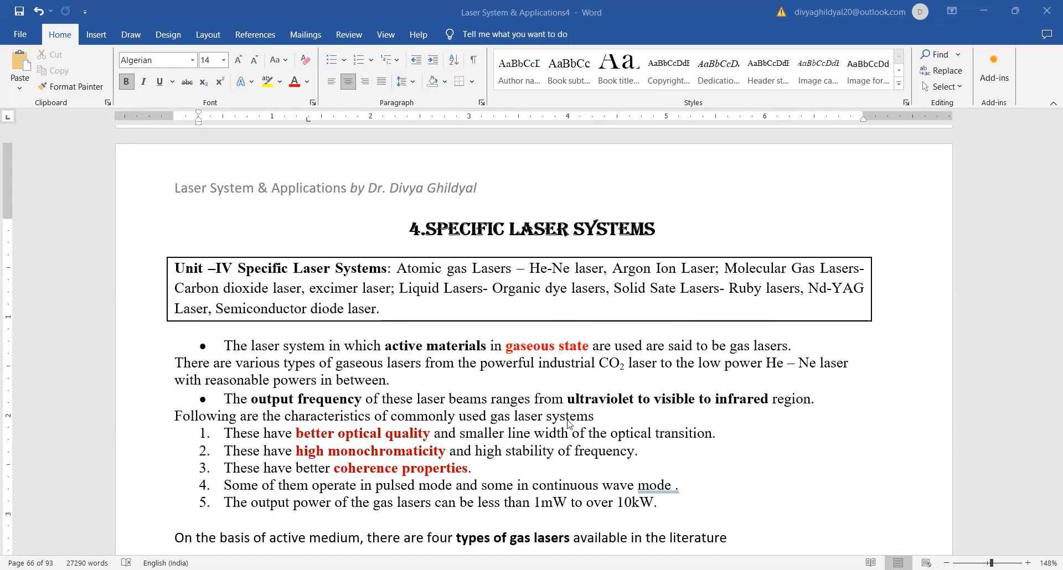
mouse_move(611, 412)
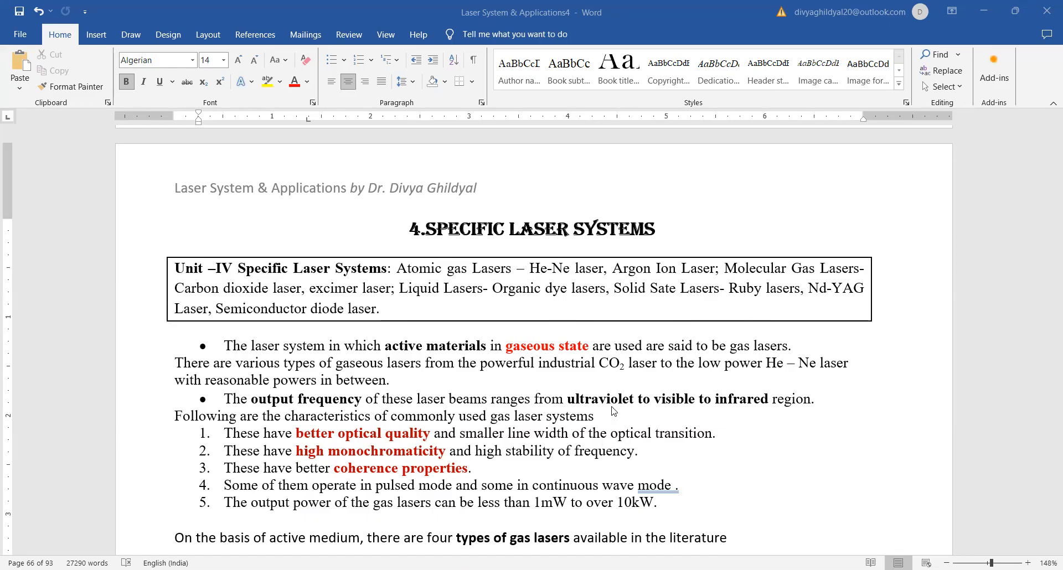
mouse_move(701, 408)
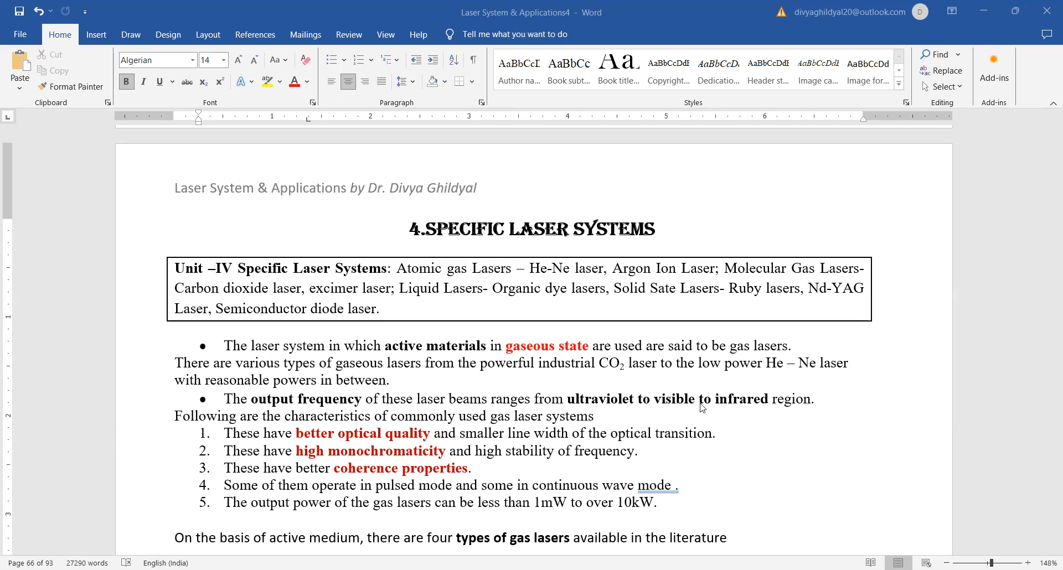
mouse_move(754, 402)
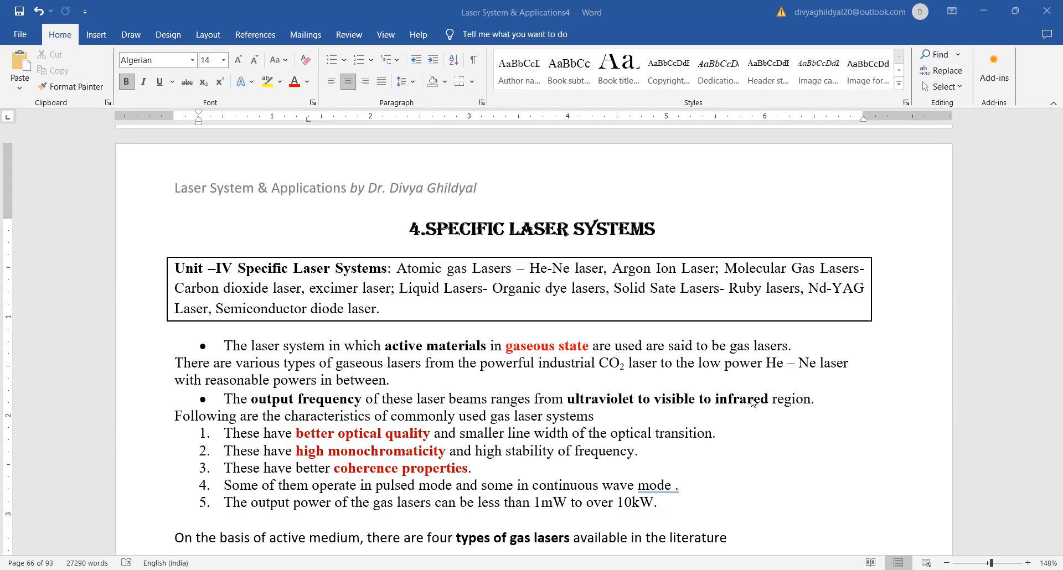
mouse_move(826, 496)
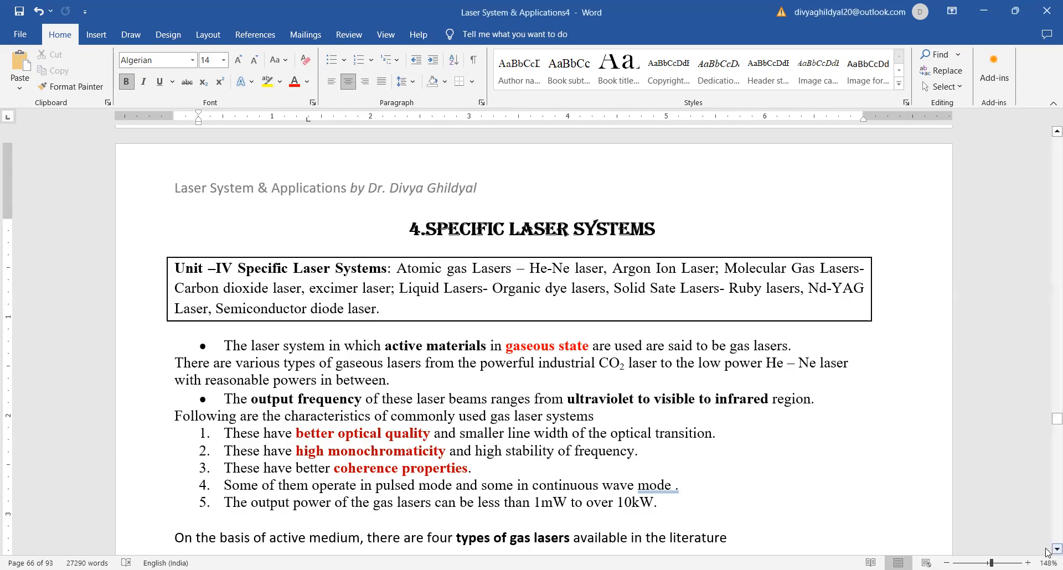
scroll(down, 3)
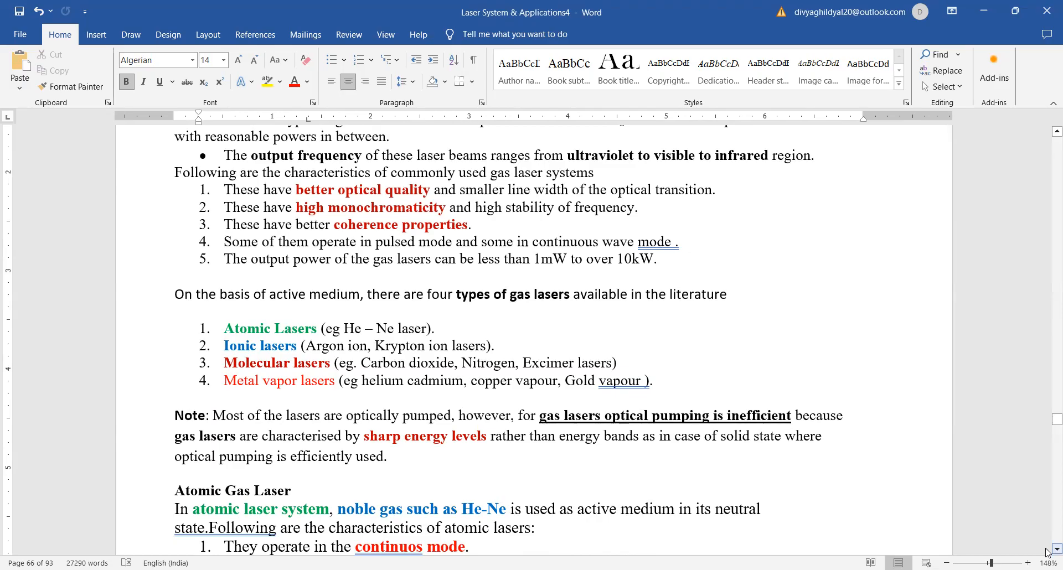
mouse_move(1027, 453)
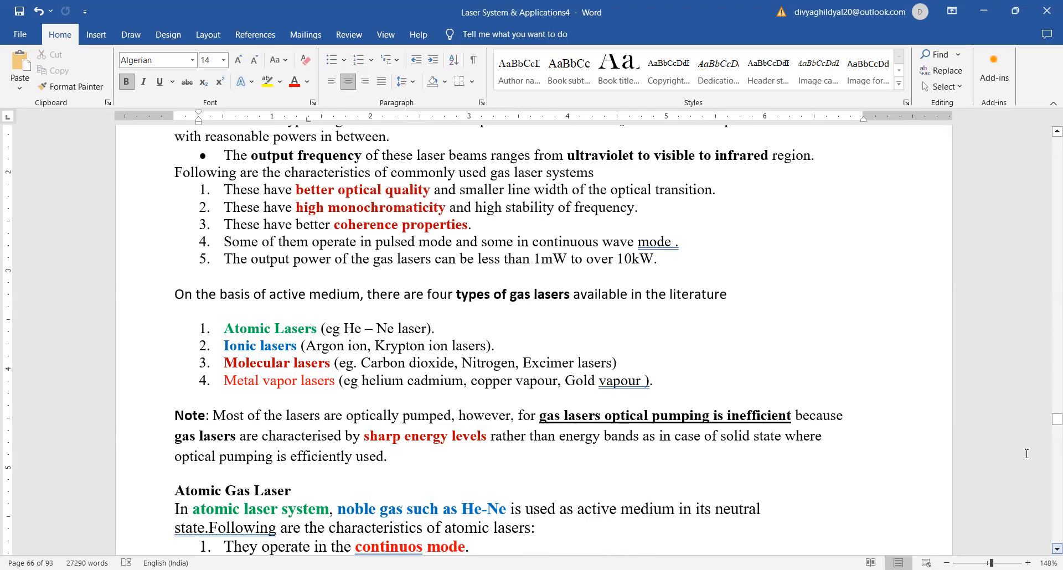
mouse_move(369, 350)
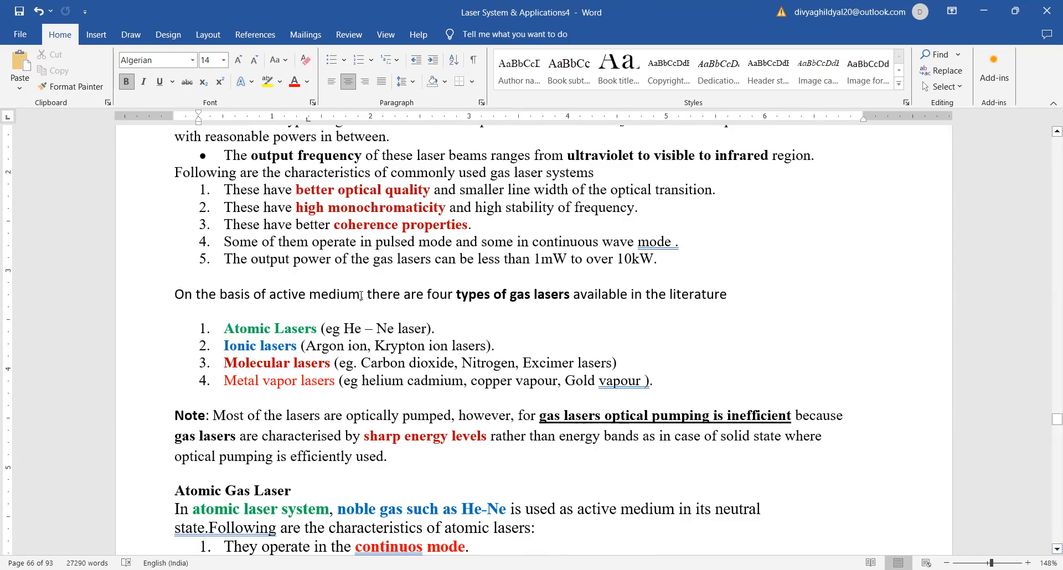
text(,)
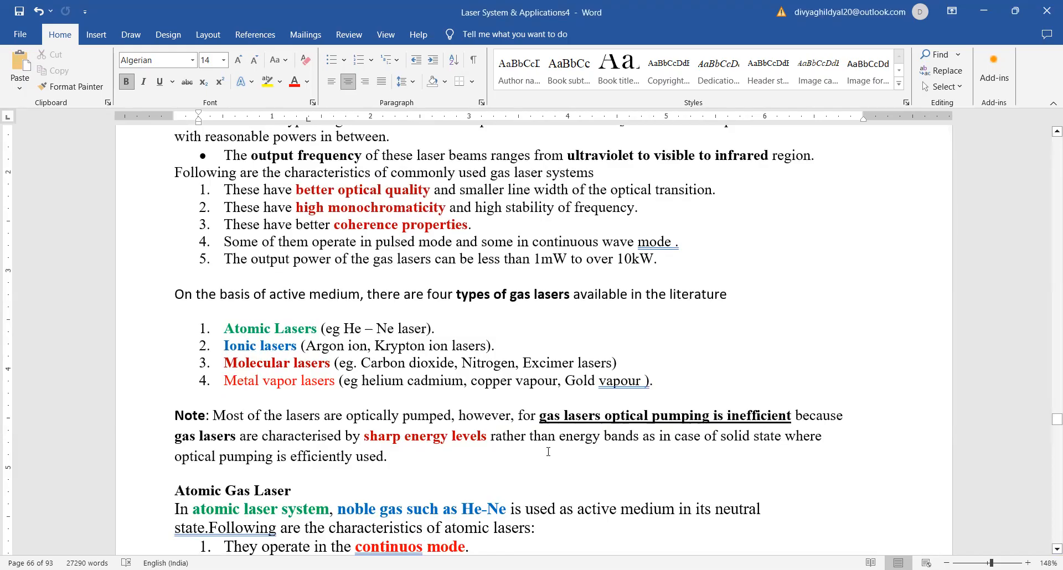
mouse_move(661, 463)
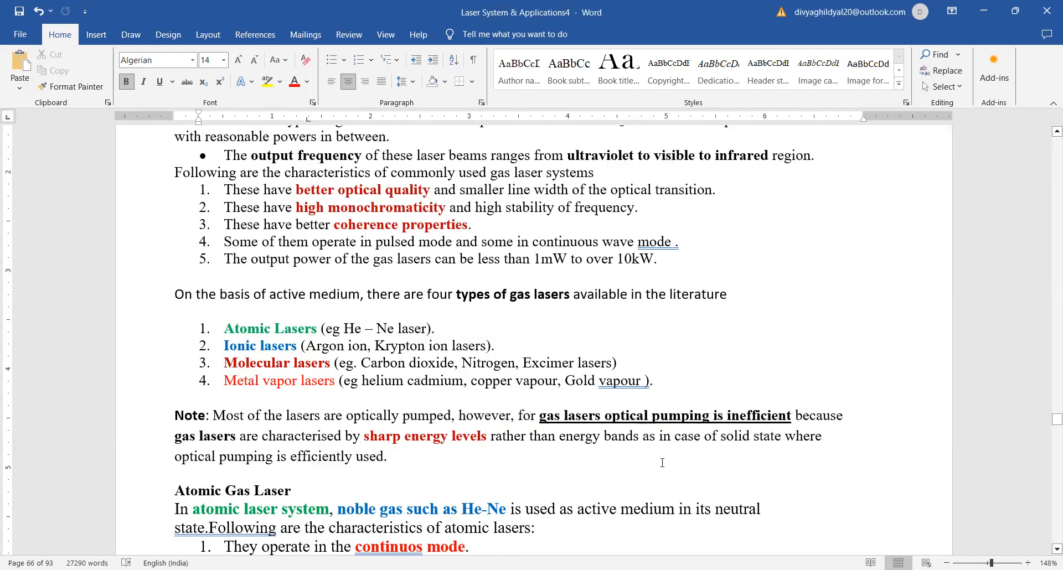
mouse_move(792, 490)
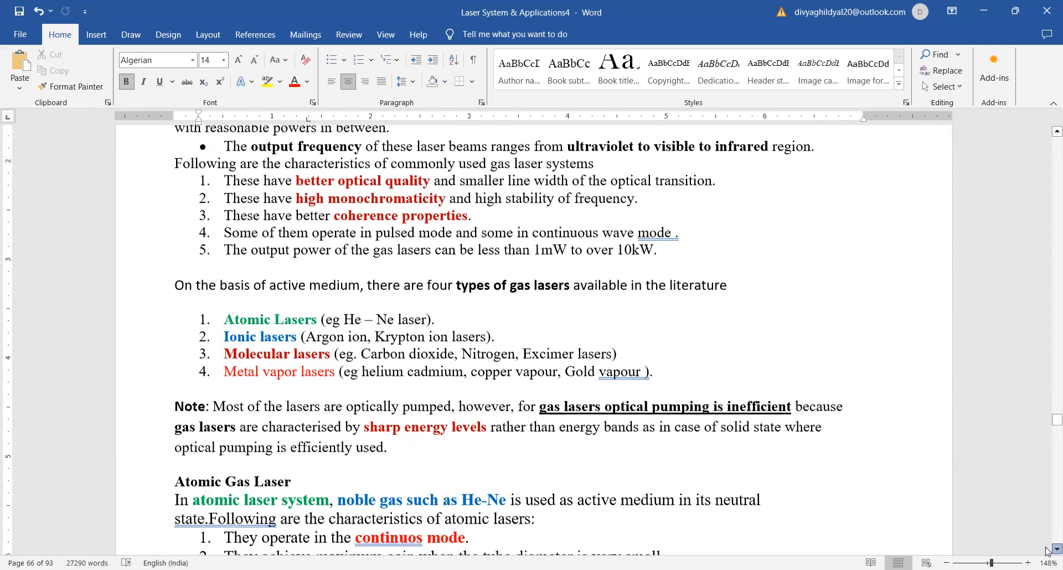
scroll(down, 3)
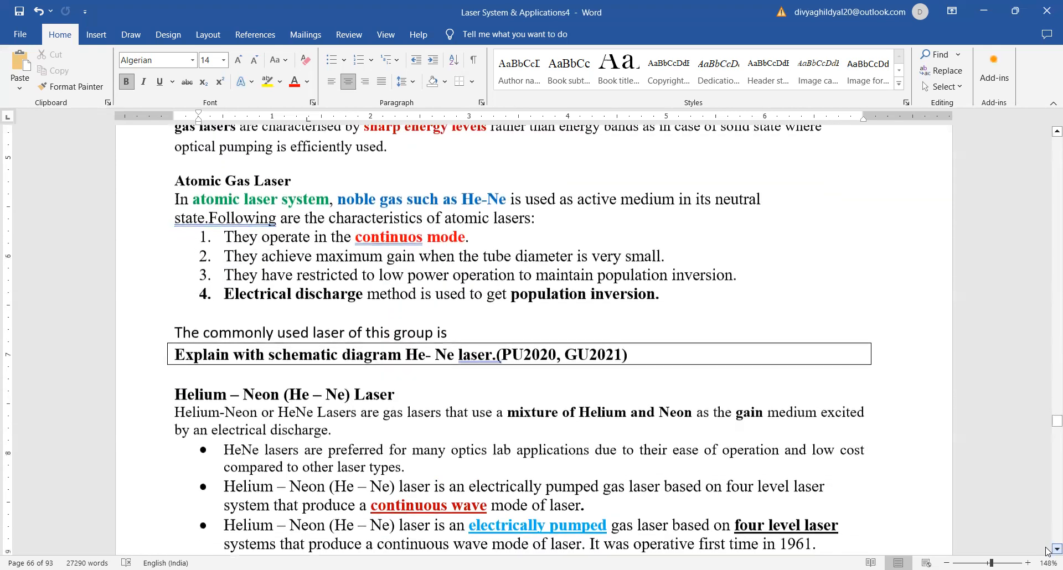
scroll(down, 3)
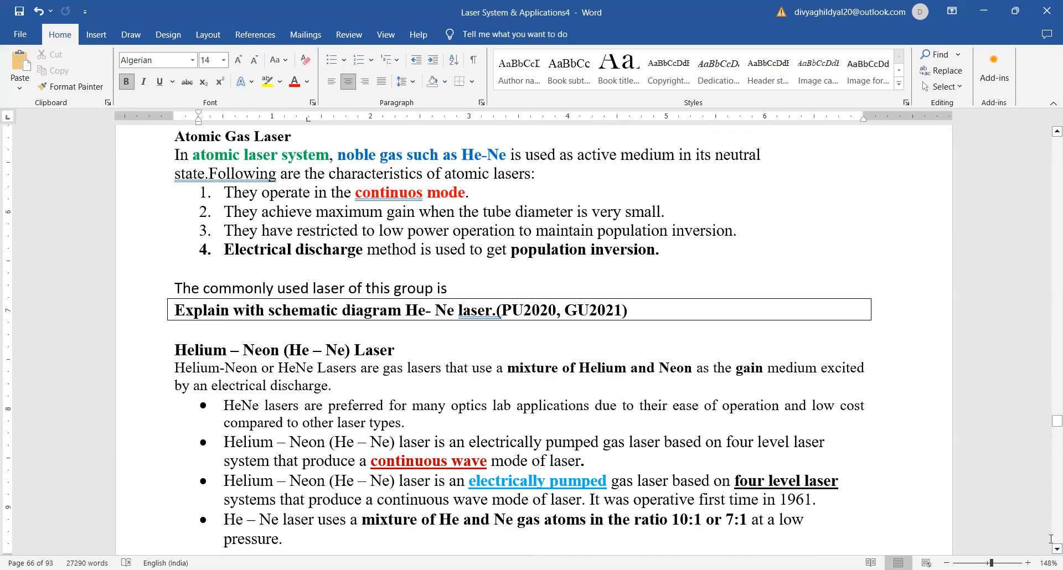
mouse_move(920, 342)
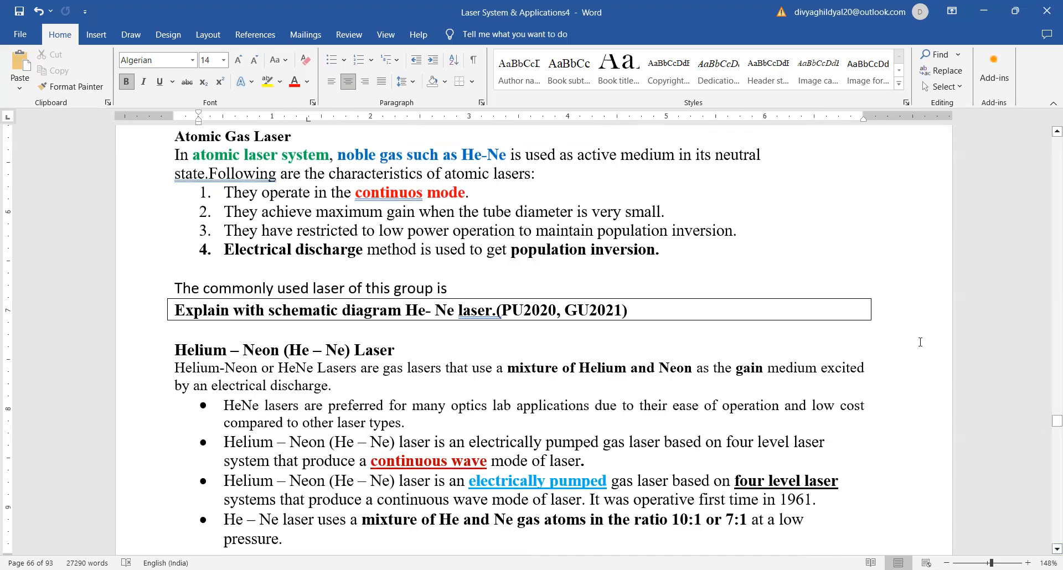
mouse_move(831, 298)
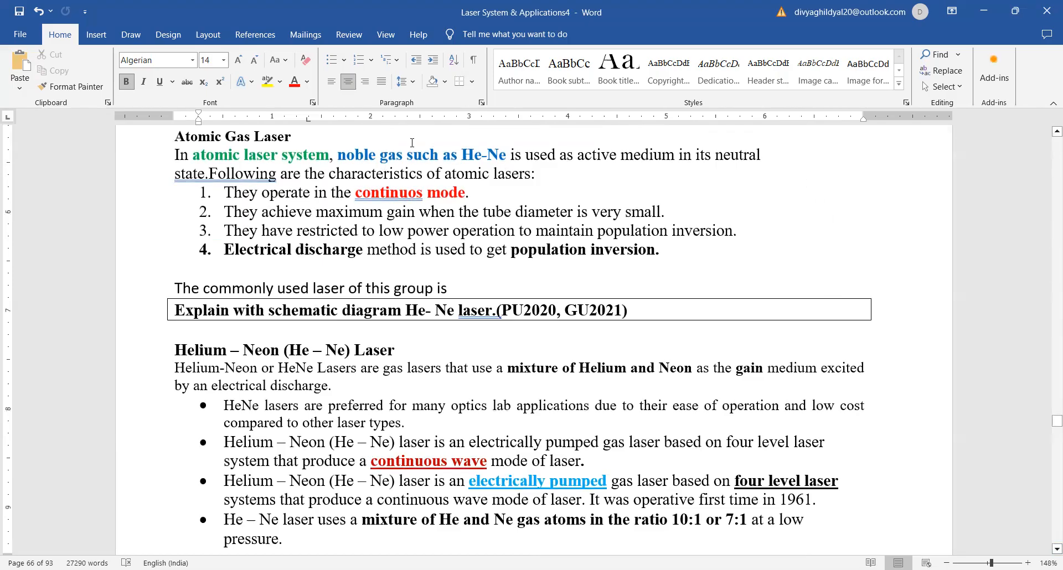
mouse_move(498, 133)
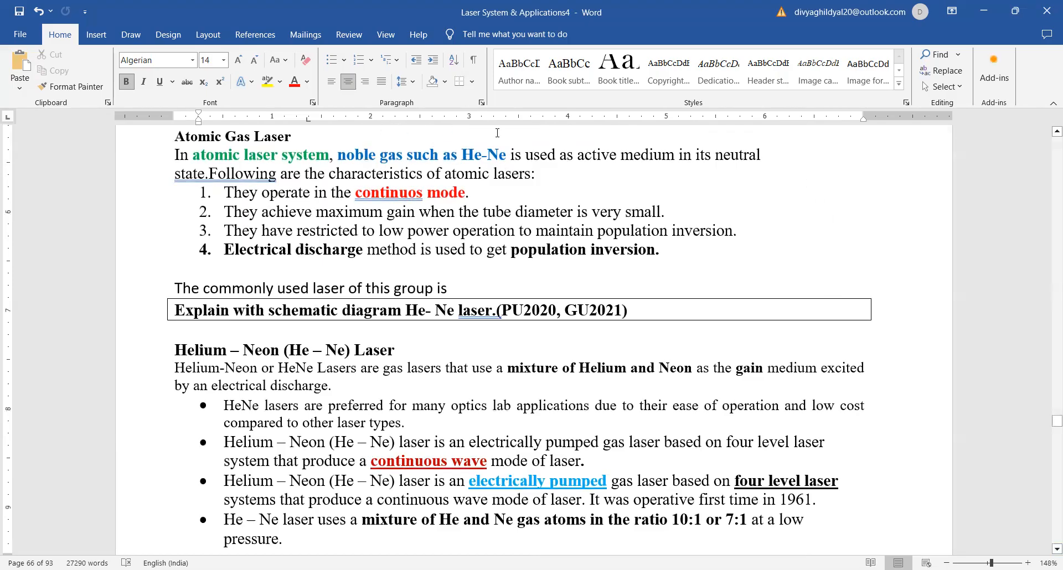
mouse_move(685, 155)
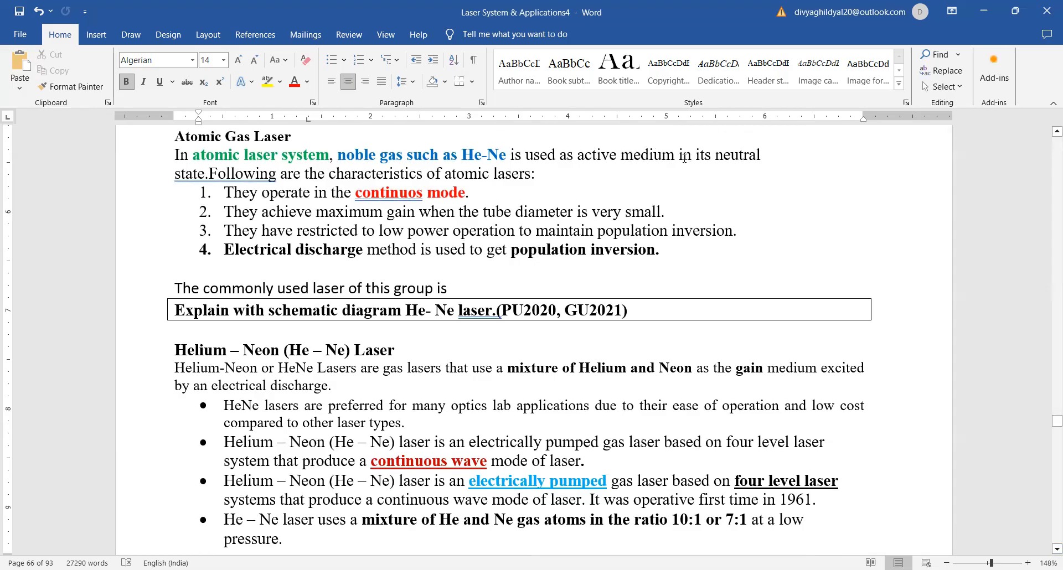
mouse_move(460, 138)
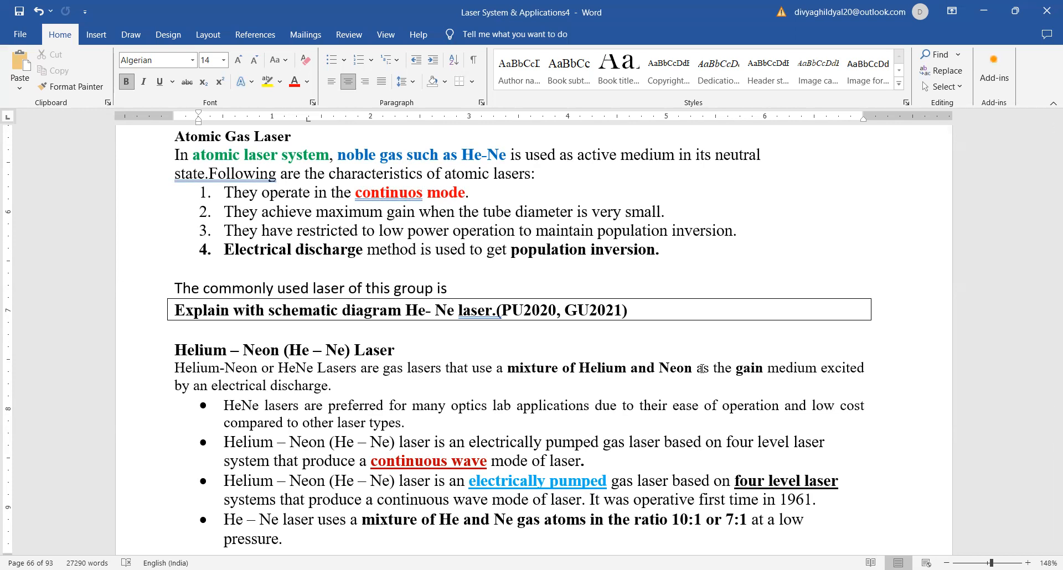
mouse_move(712, 541)
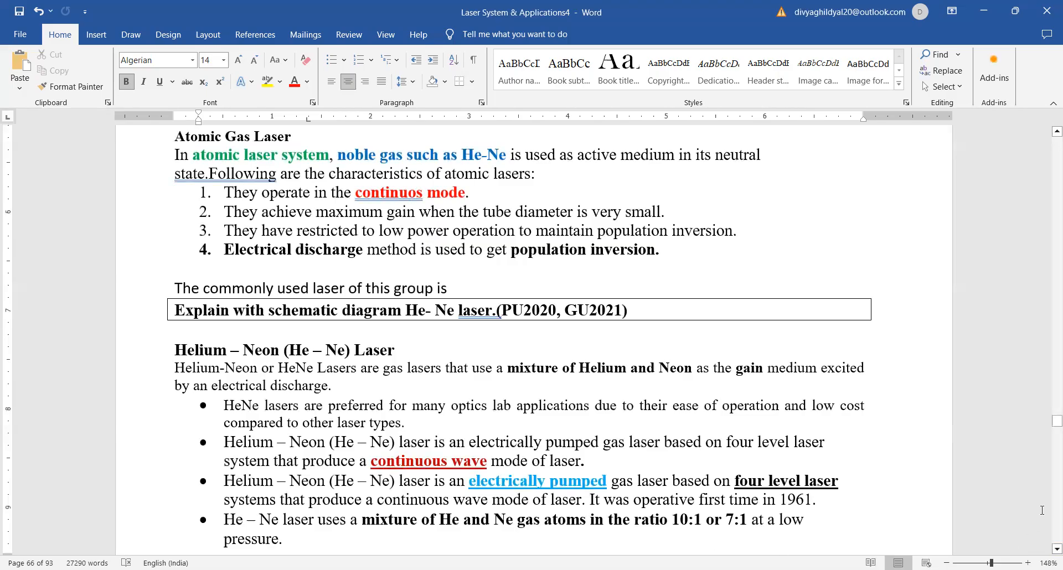
mouse_move(1056, 553)
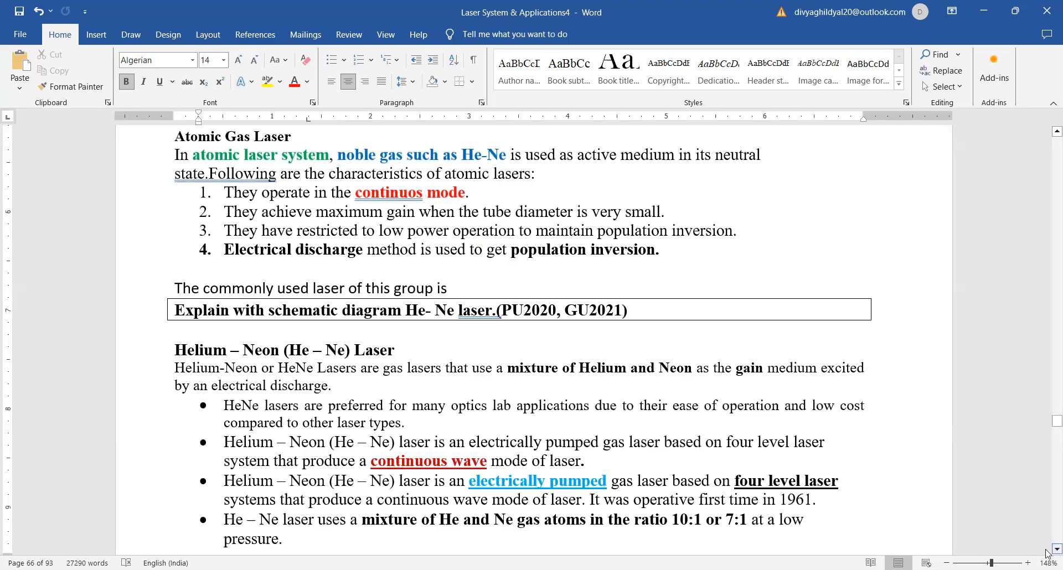
scroll(down, 3)
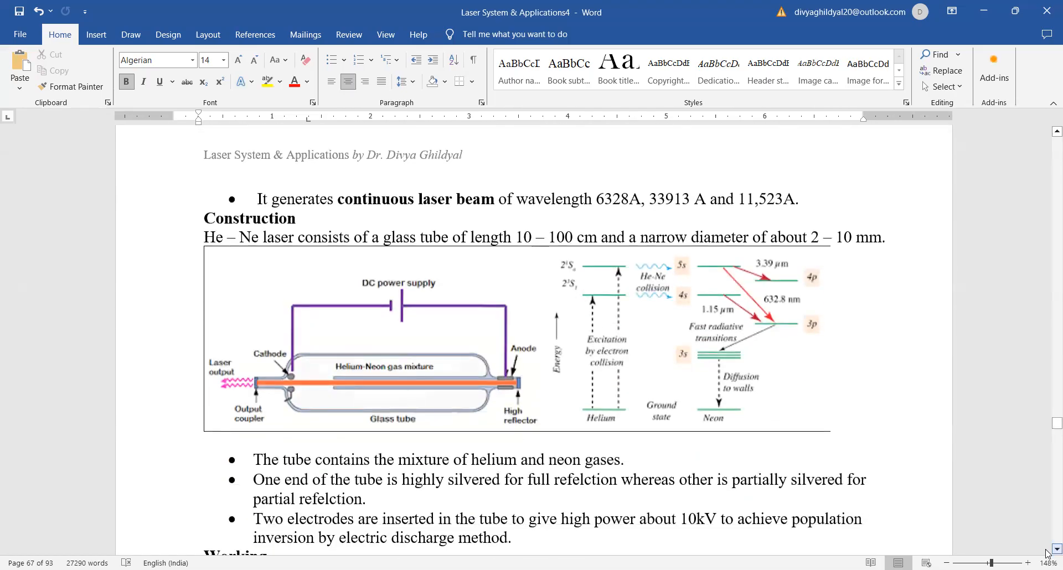
scroll(down, 3)
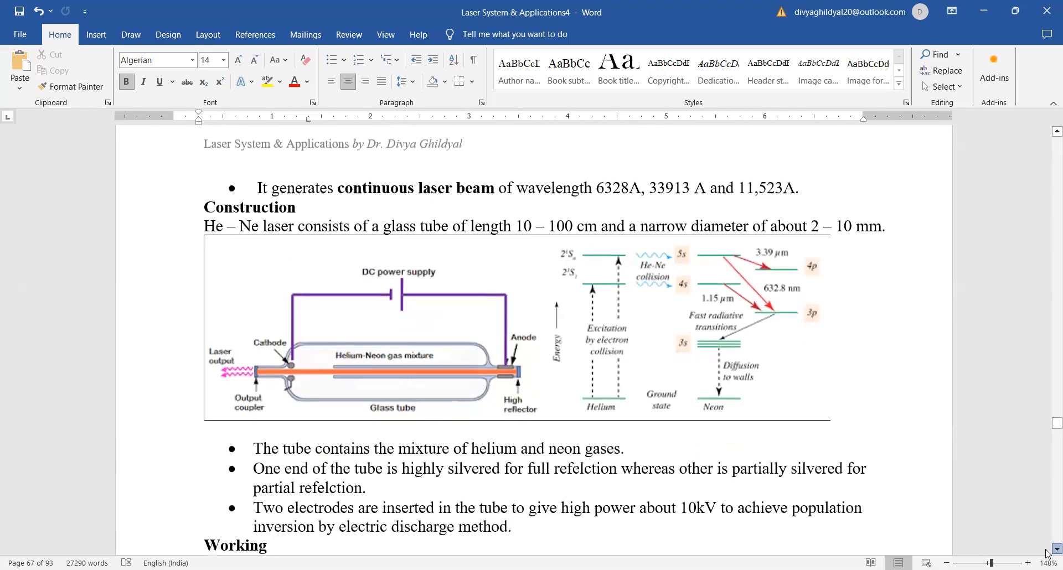
scroll(down, 3)
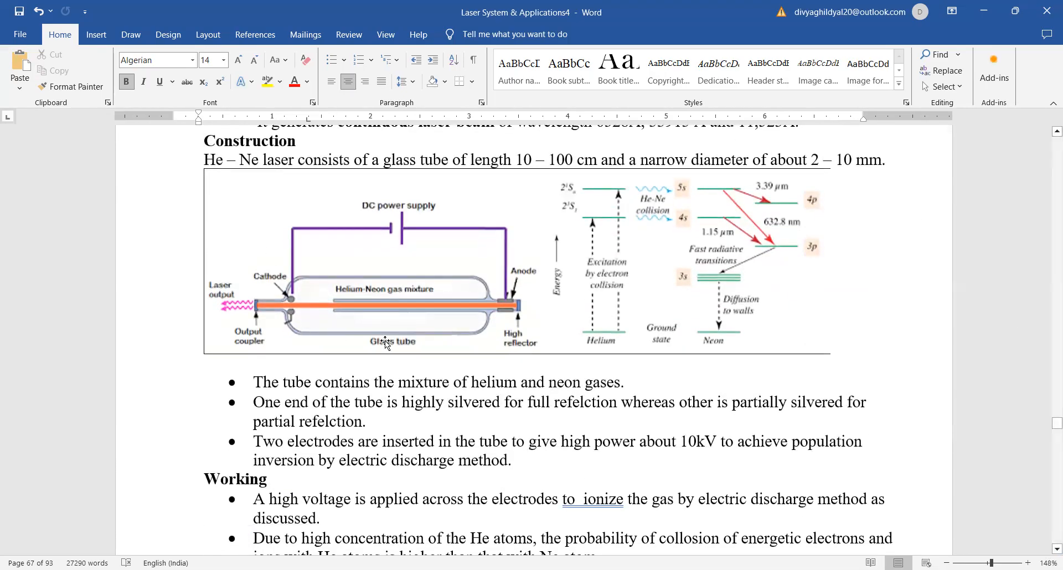
mouse_move(310, 299)
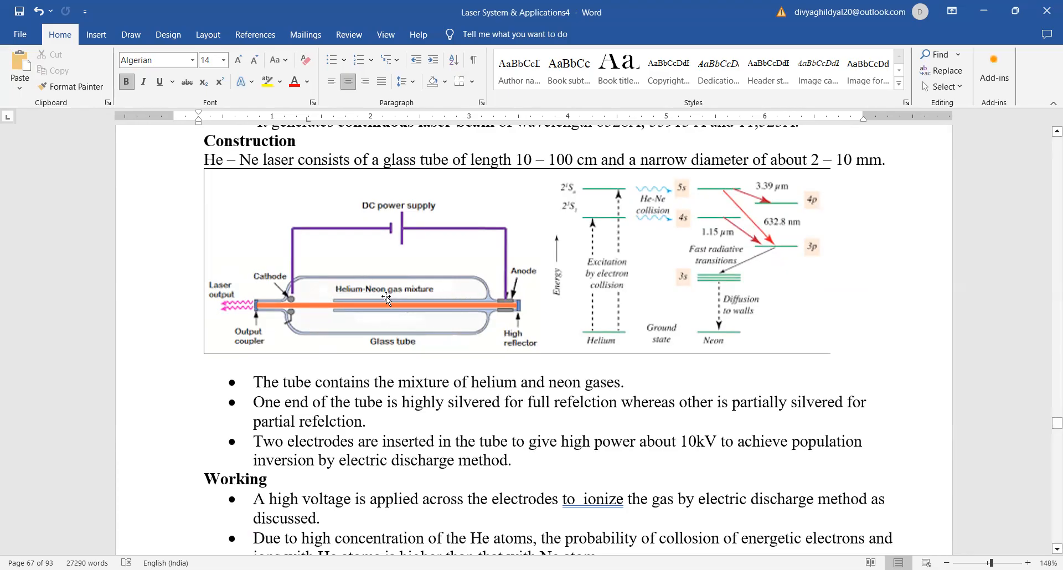
mouse_move(444, 293)
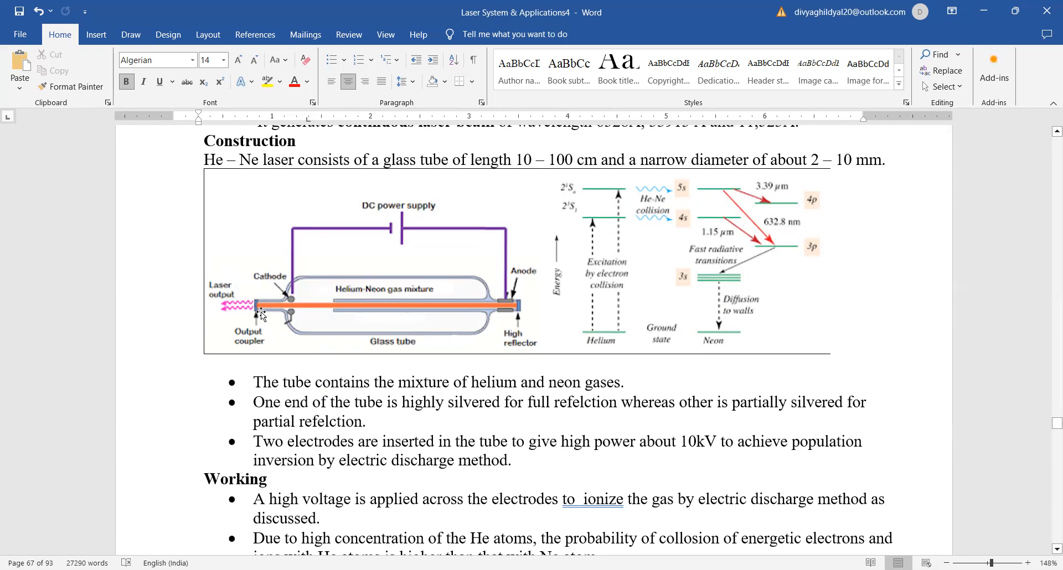
mouse_move(312, 244)
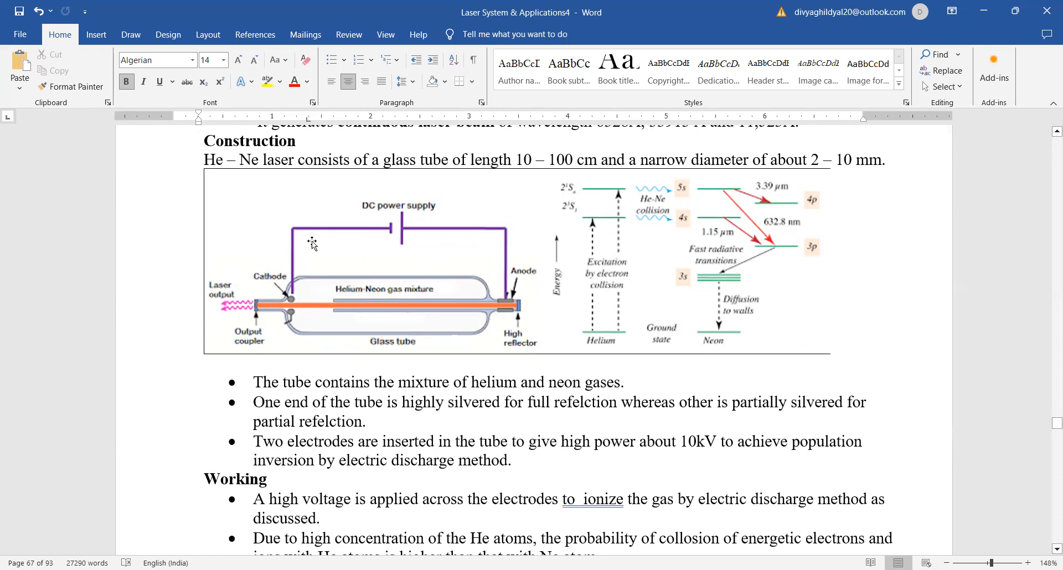
mouse_move(459, 242)
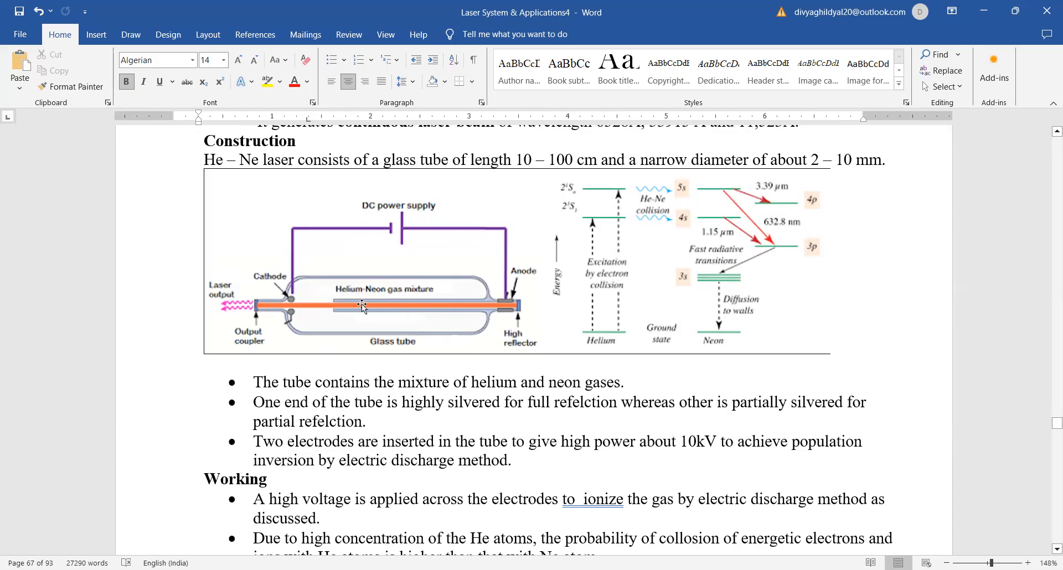
mouse_move(395, 322)
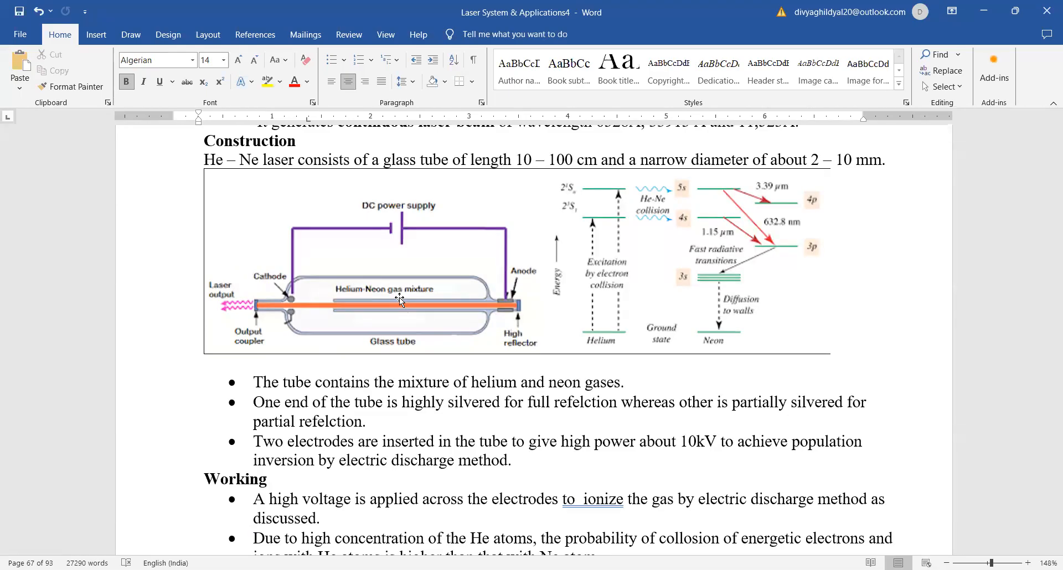
mouse_move(243, 310)
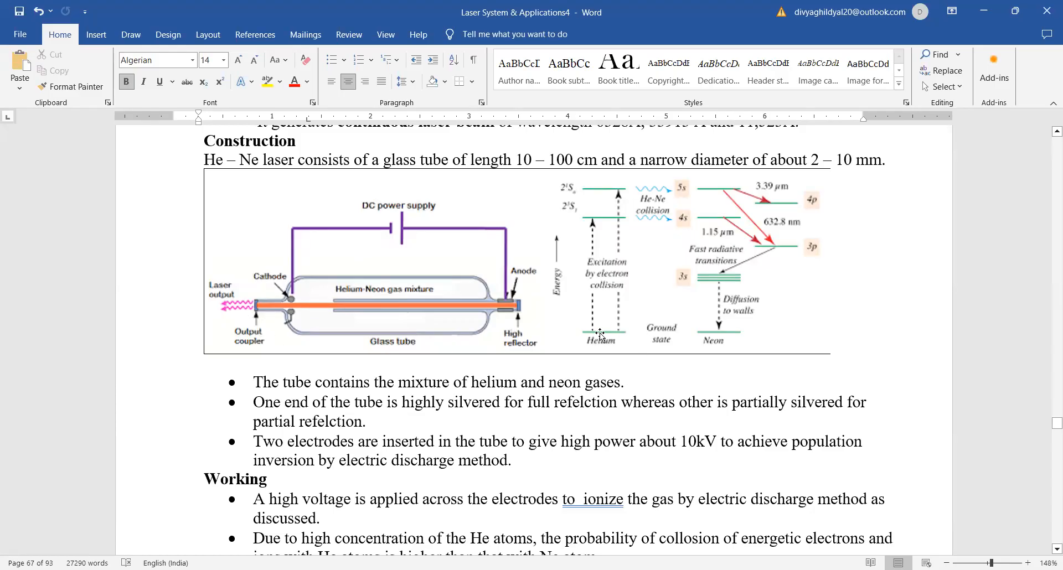
mouse_move(609, 315)
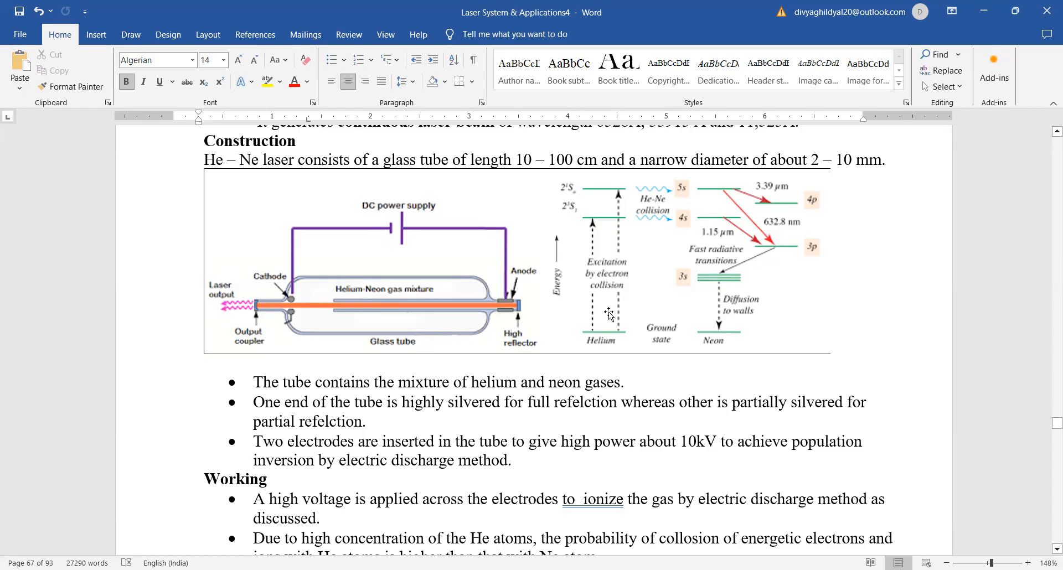
mouse_move(664, 195)
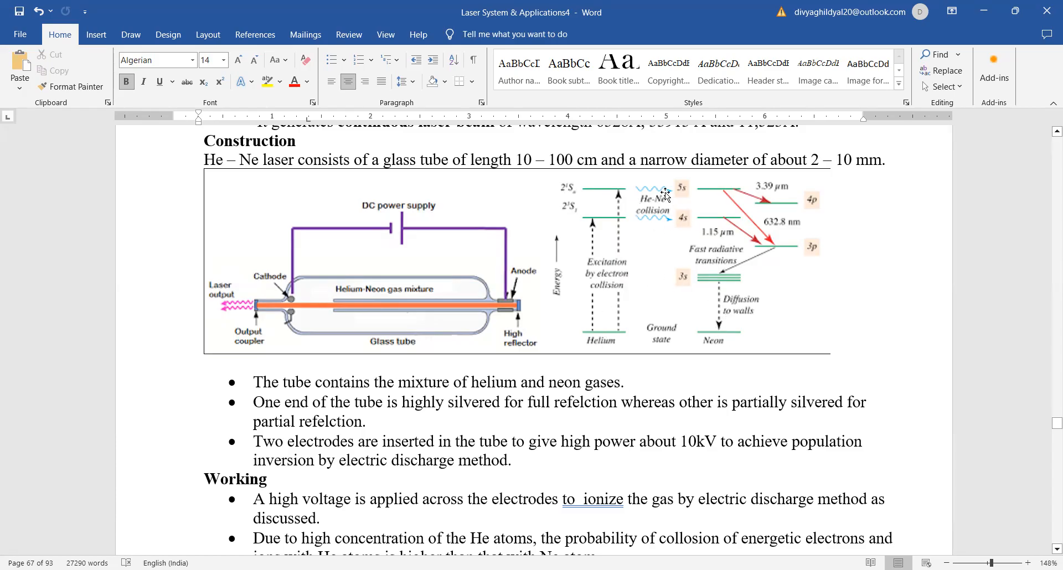
mouse_move(603, 330)
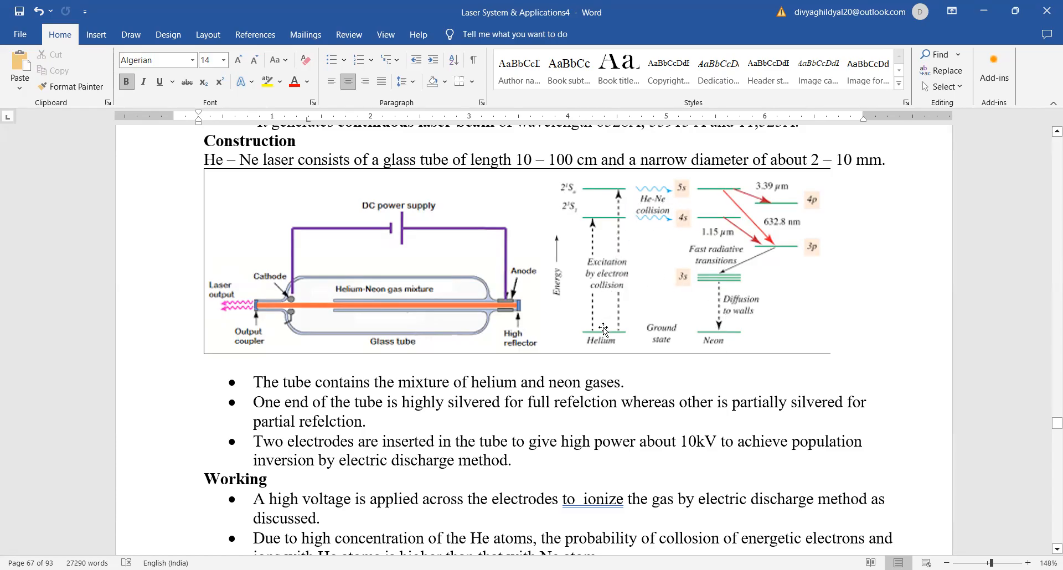
mouse_move(601, 224)
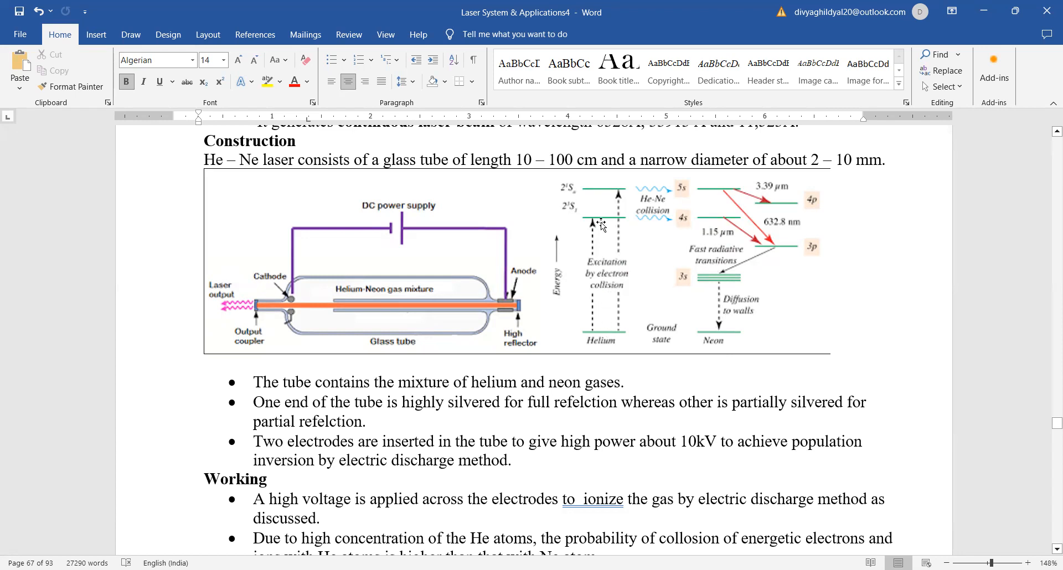
mouse_move(804, 219)
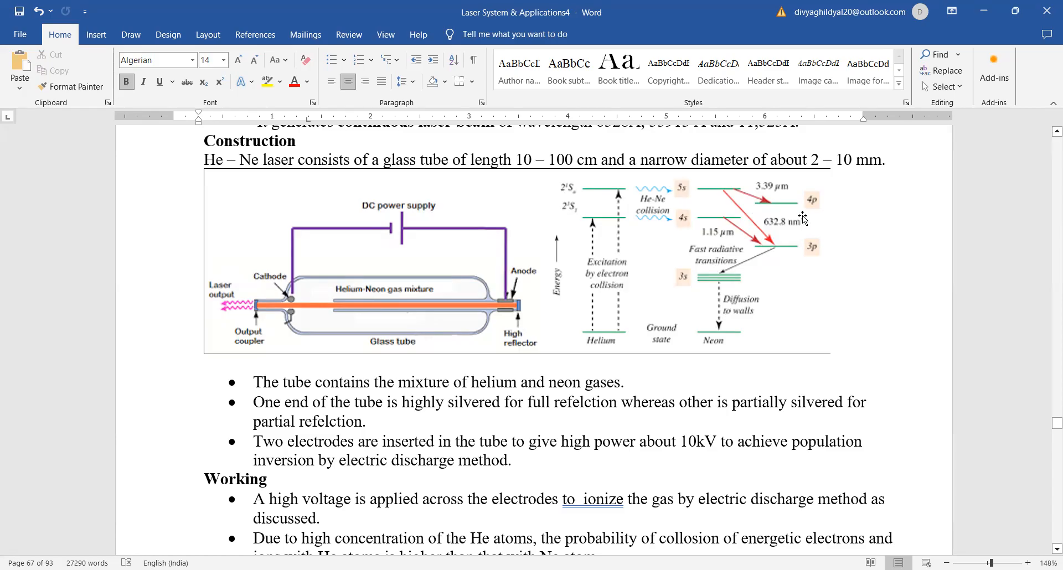
mouse_move(707, 256)
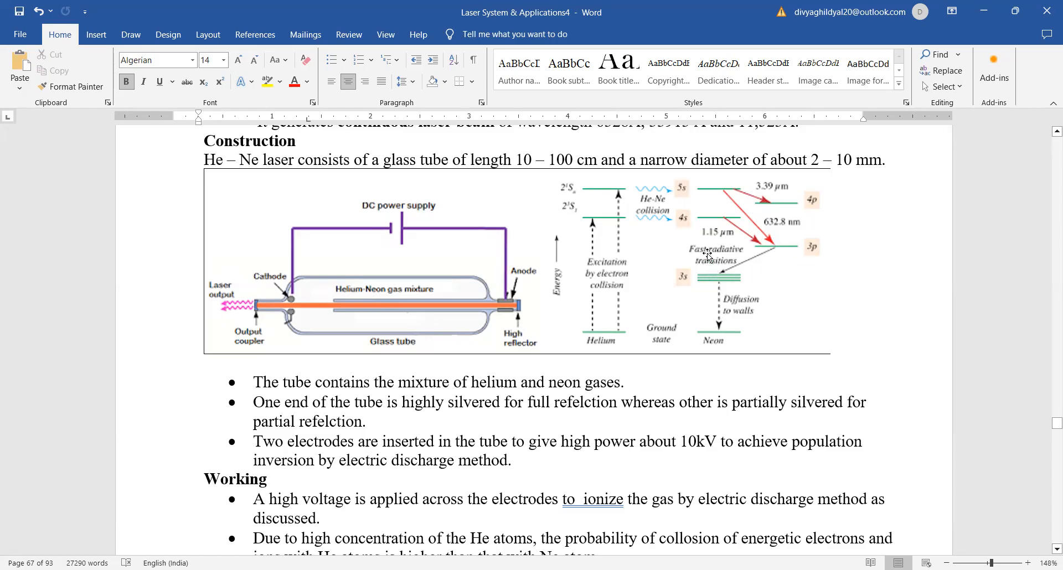
mouse_move(727, 348)
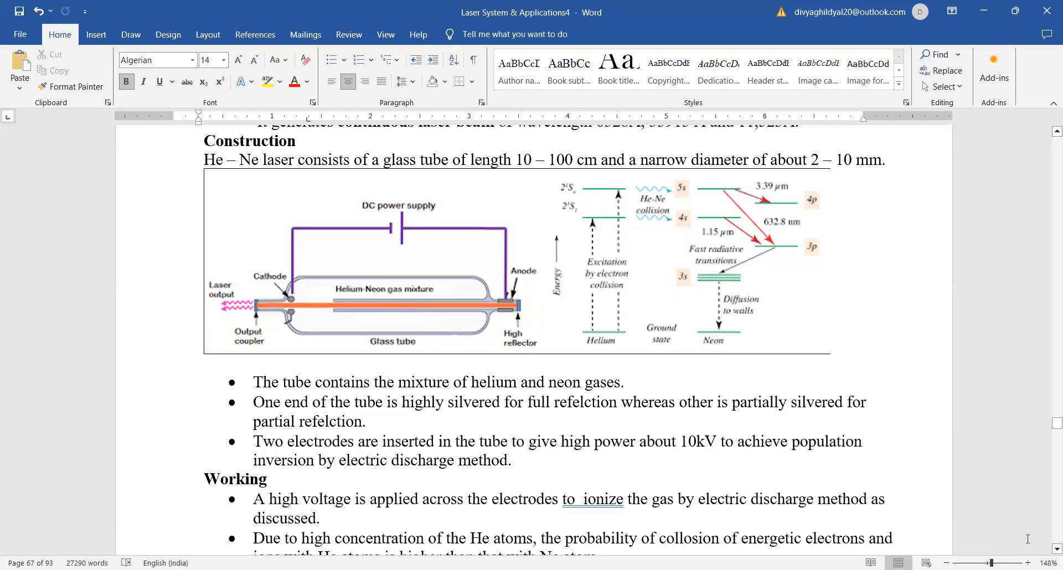
scroll(down, 3)
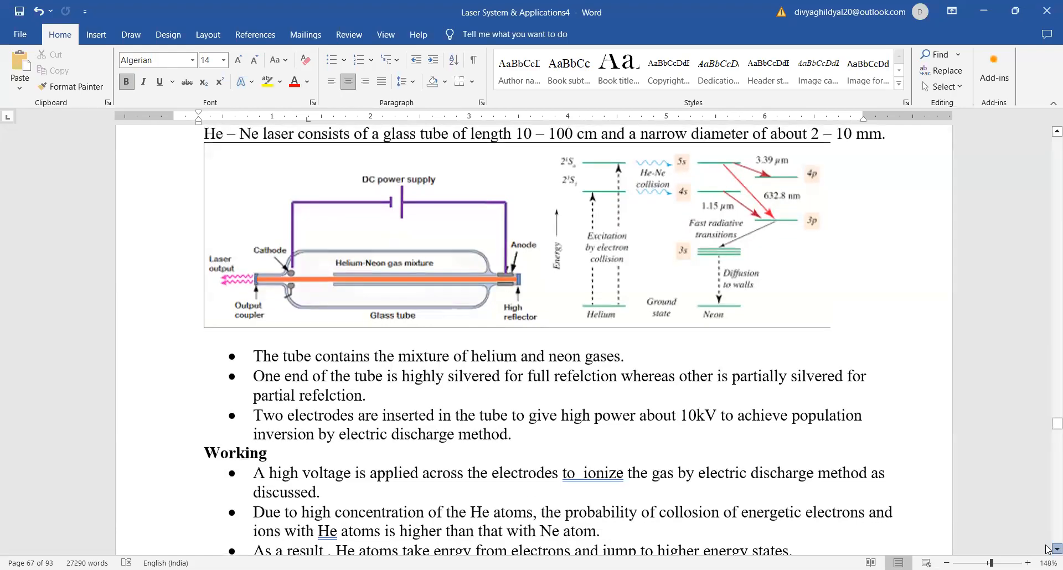
scroll(down, 3)
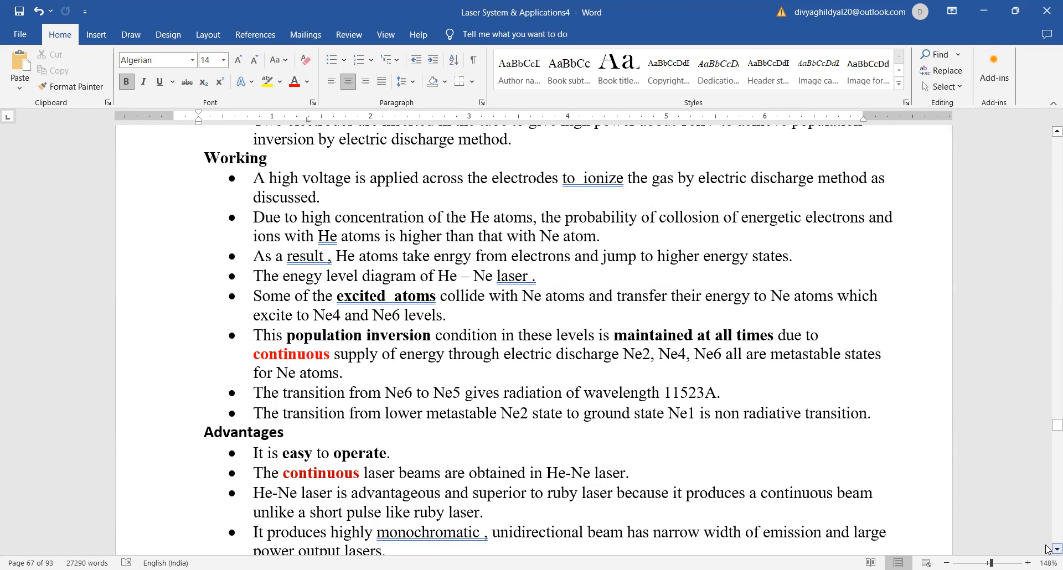
scroll(down, 3)
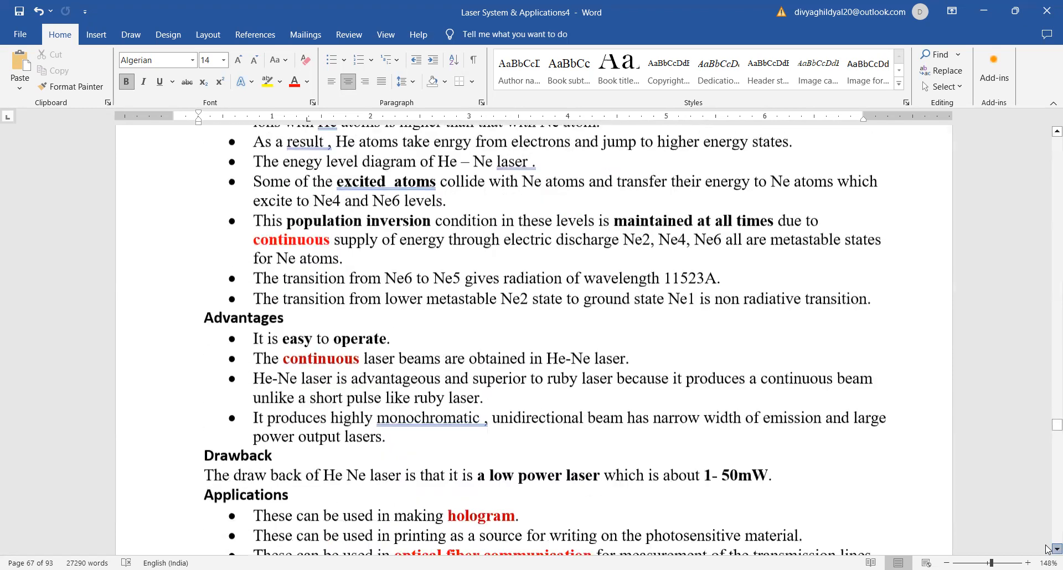
scroll(down, 3)
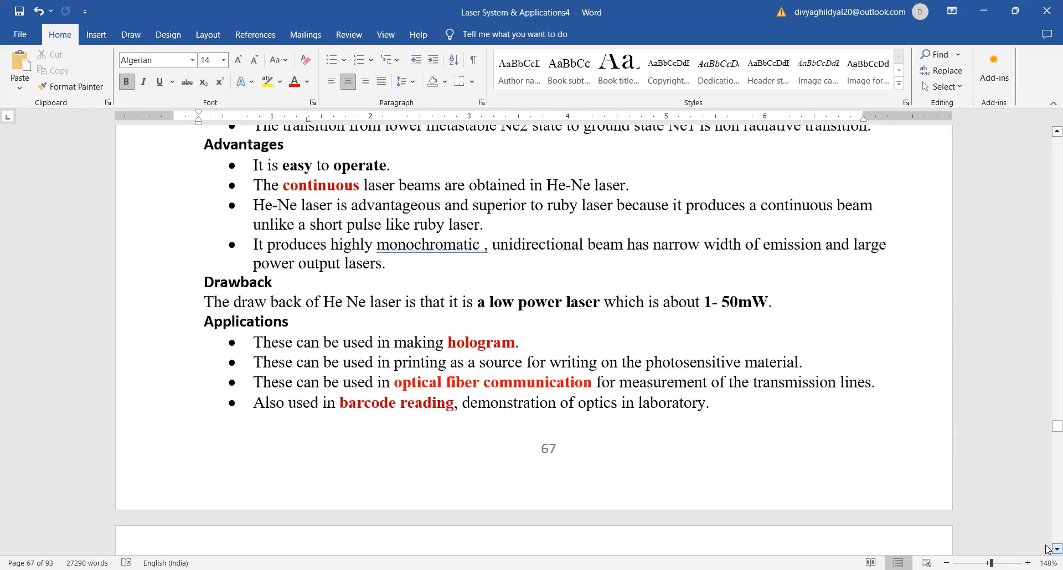
mouse_move(856, 234)
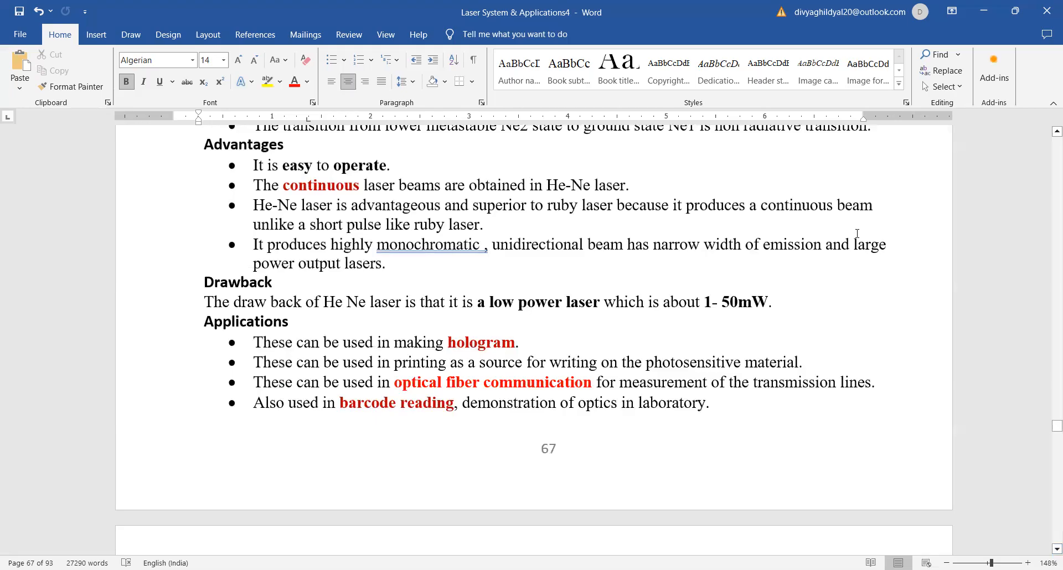
scroll(down, 3)
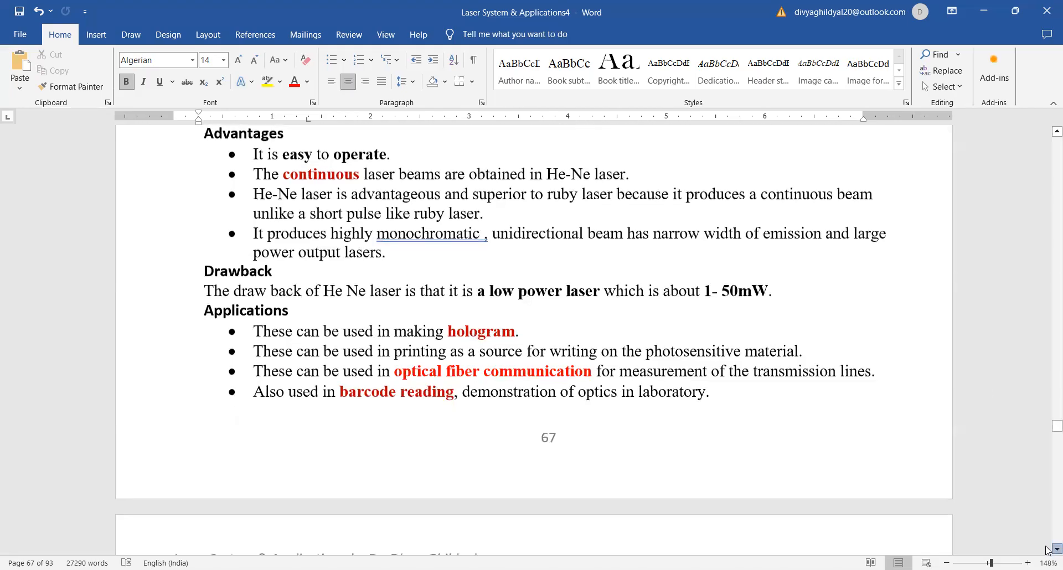
scroll(down, 3)
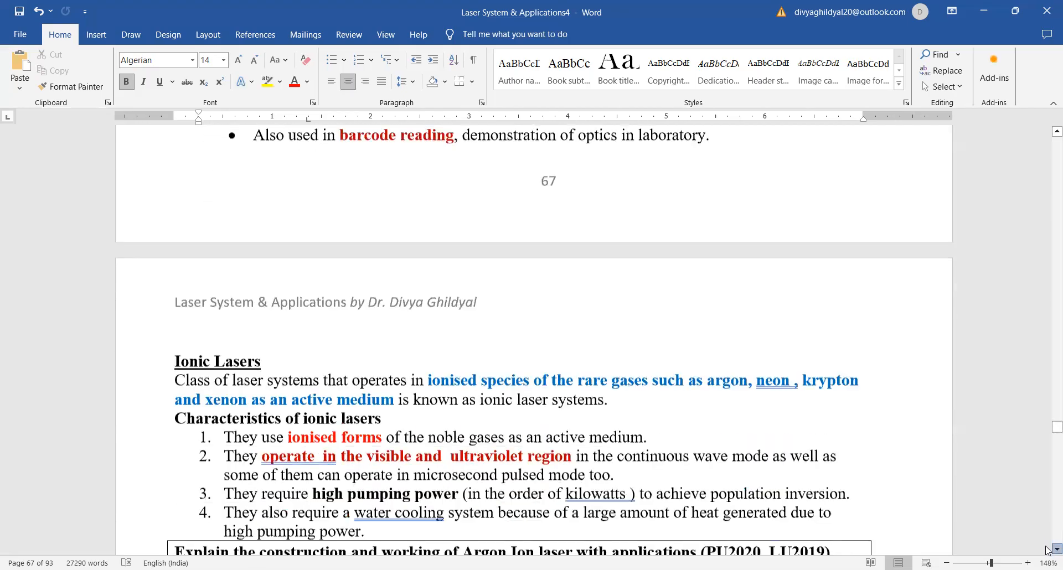
scroll(down, 3)
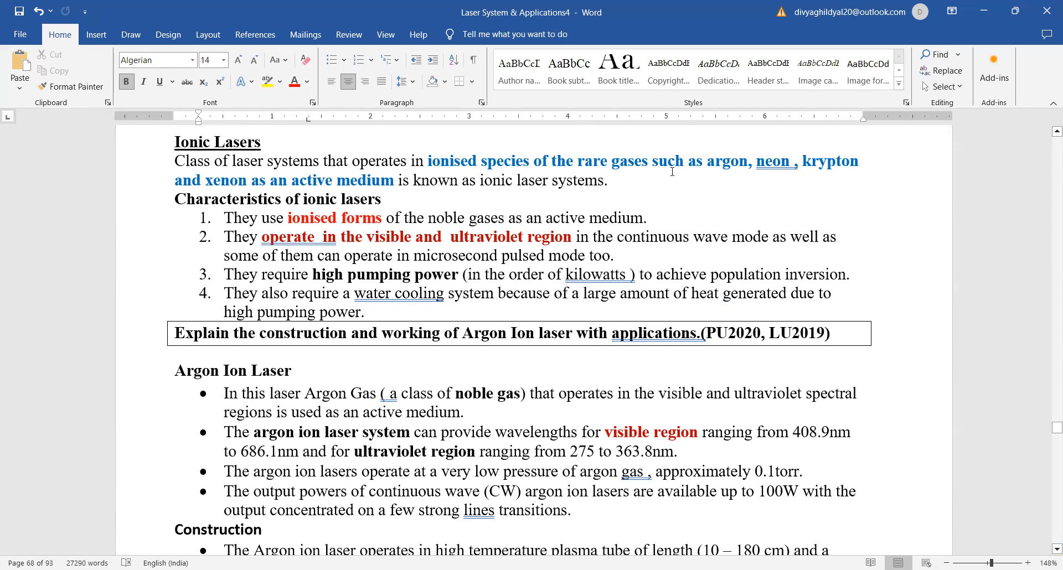
mouse_move(804, 130)
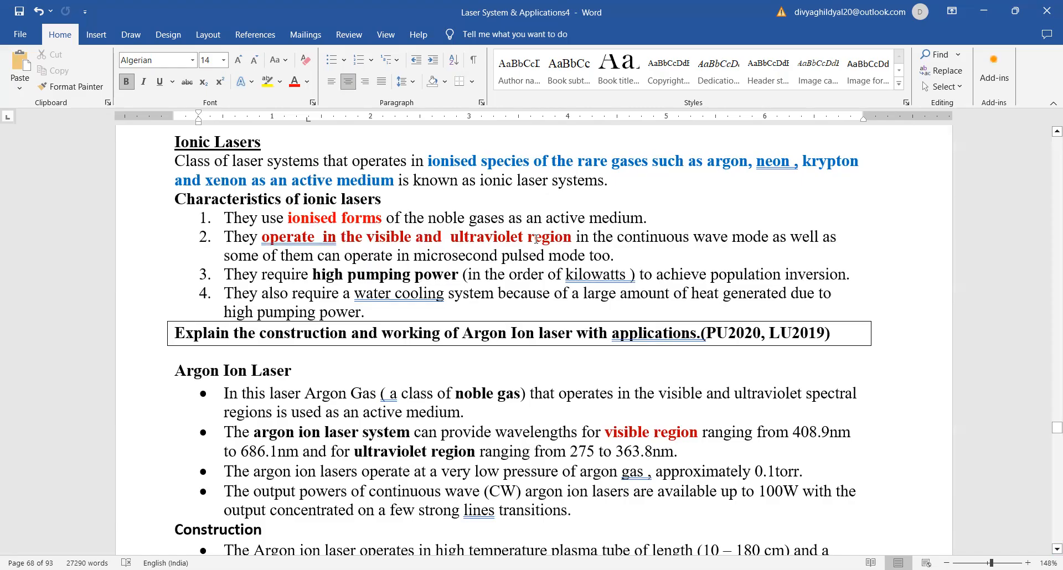
mouse_move(686, 204)
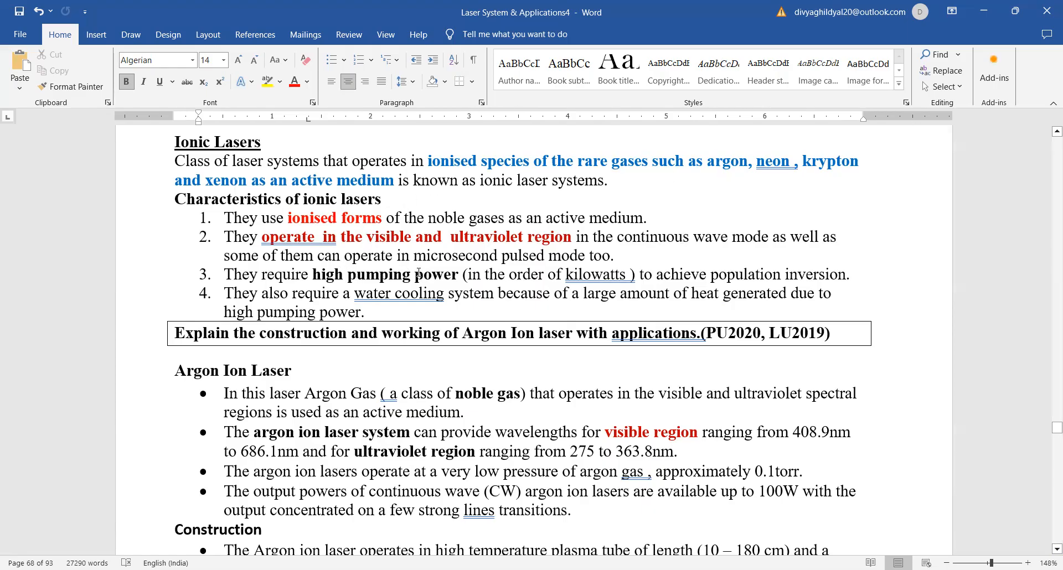
mouse_move(419, 280)
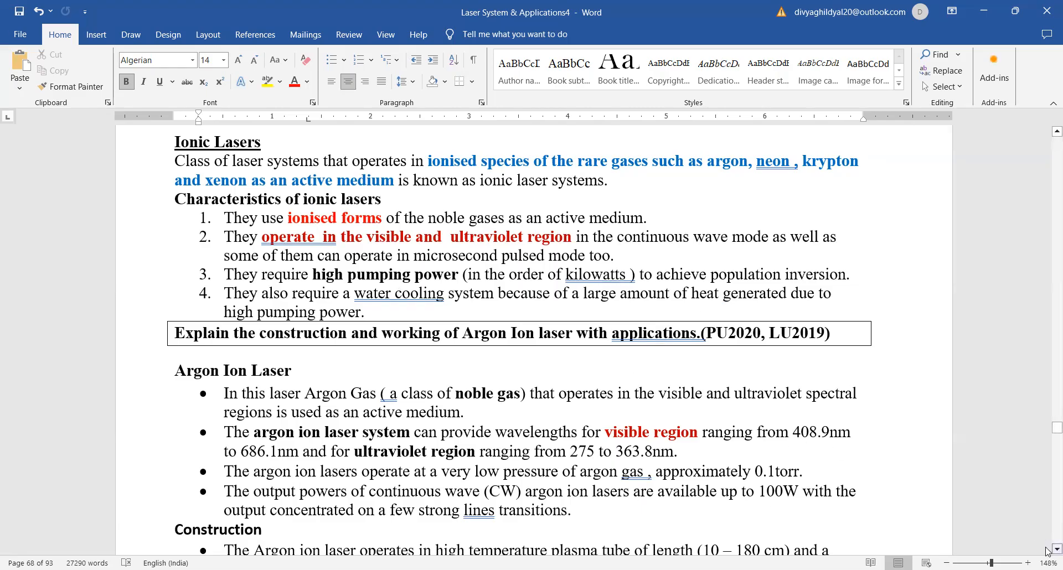
scroll(down, 3)
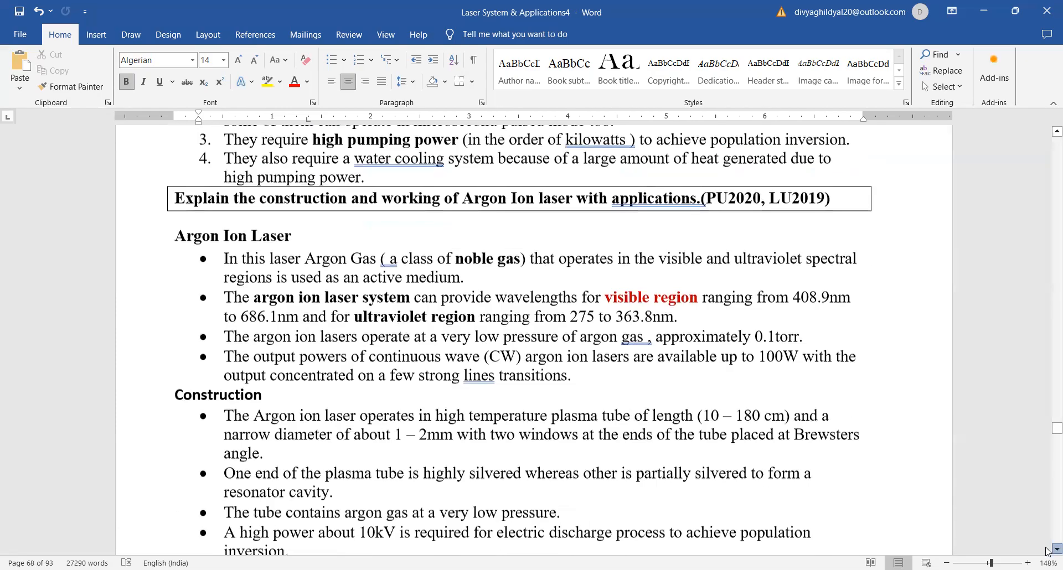
scroll(down, 3)
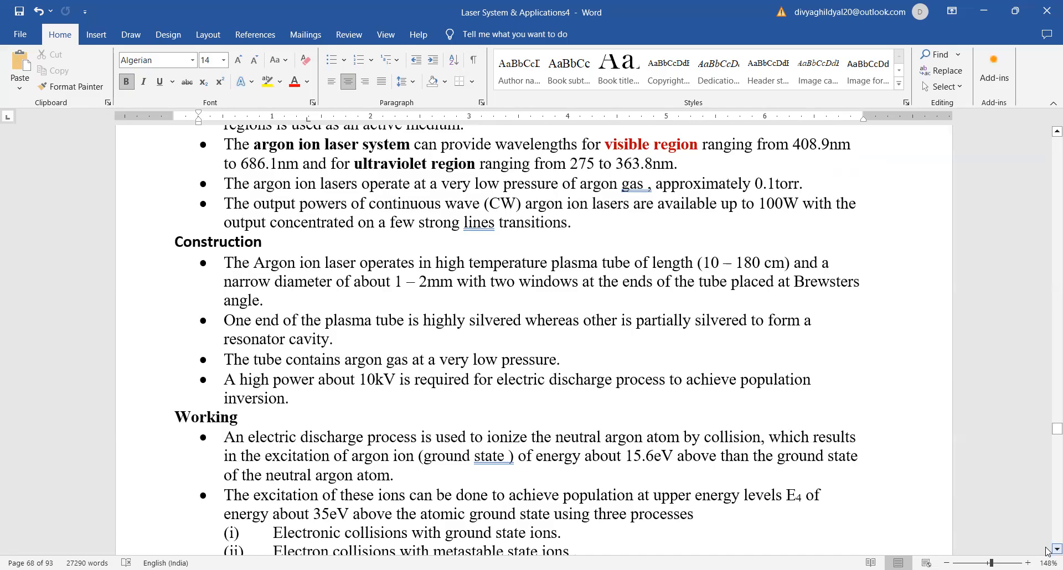
scroll(down, 3)
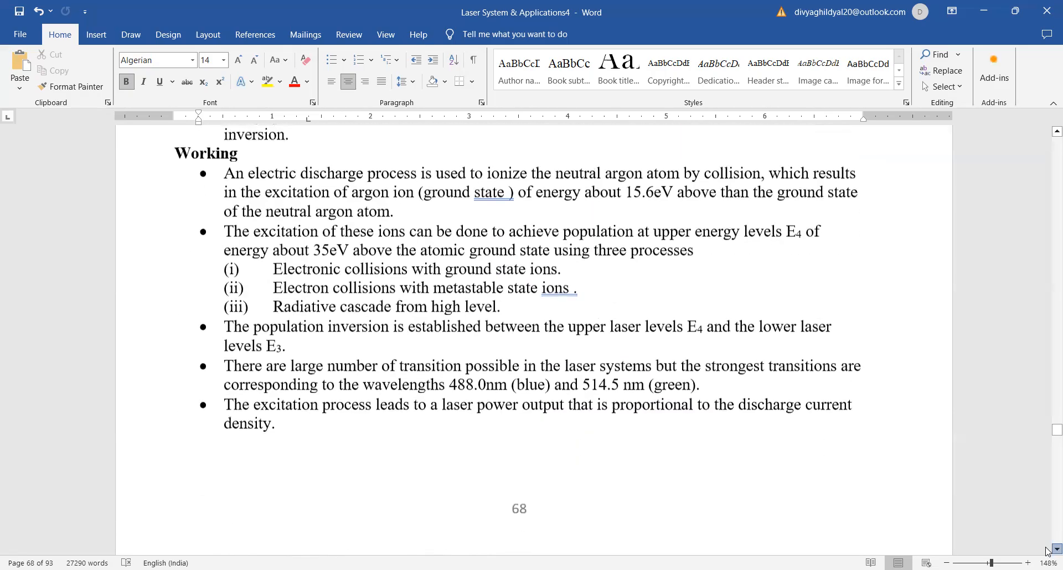
scroll(down, 3)
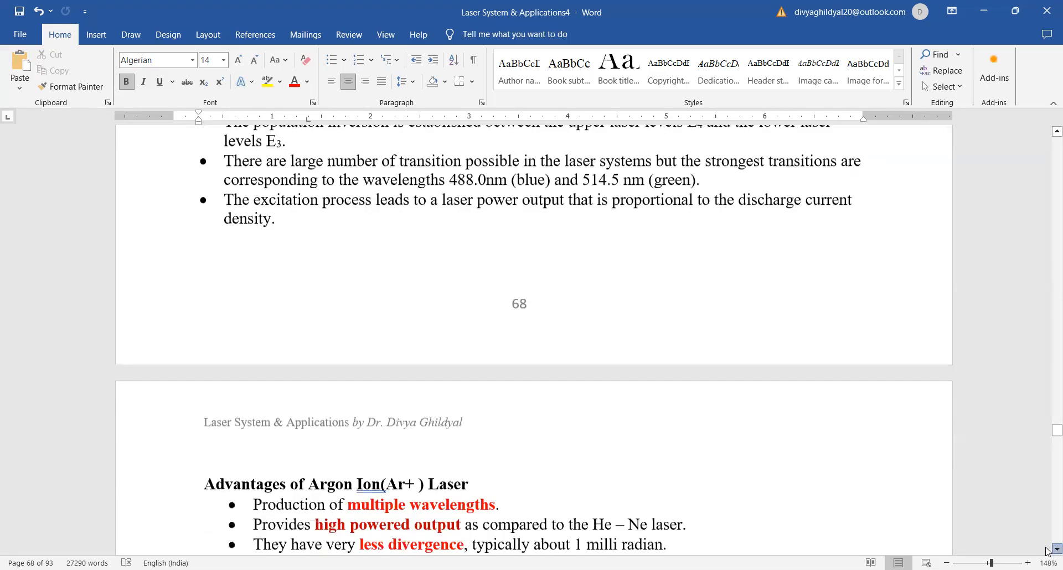
scroll(down, 3)
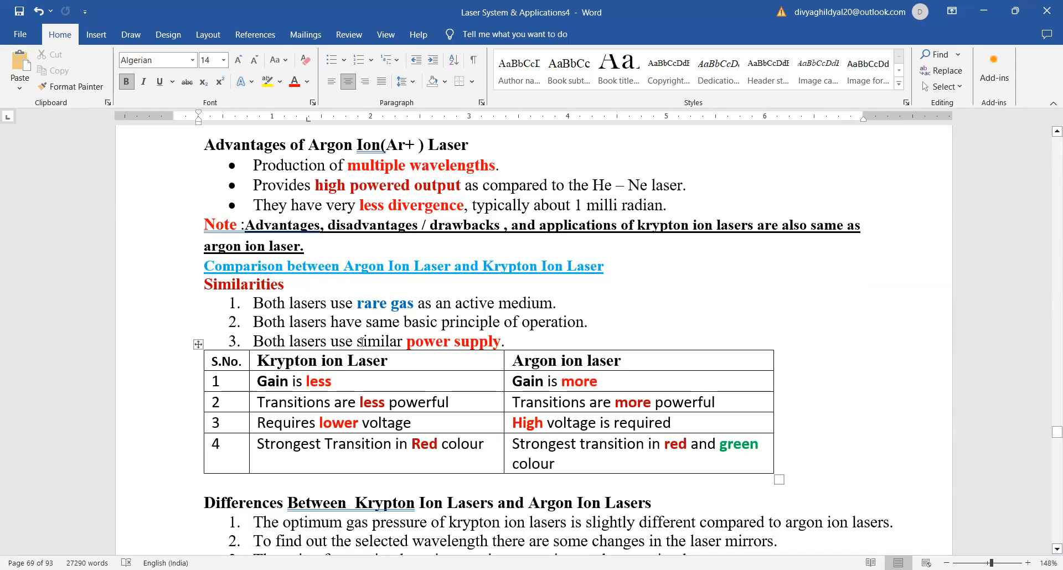
mouse_move(567, 384)
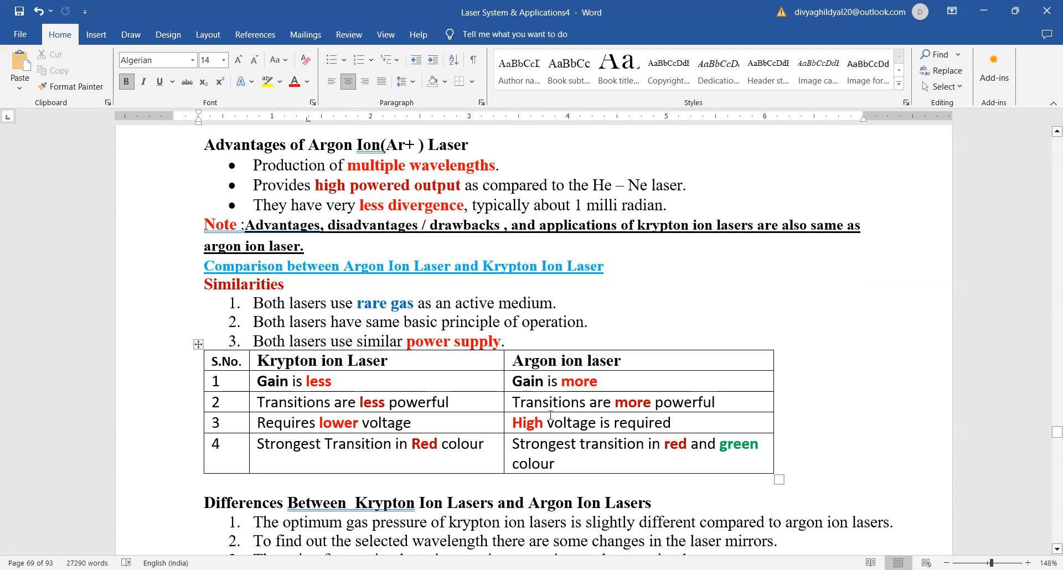
mouse_move(1017, 378)
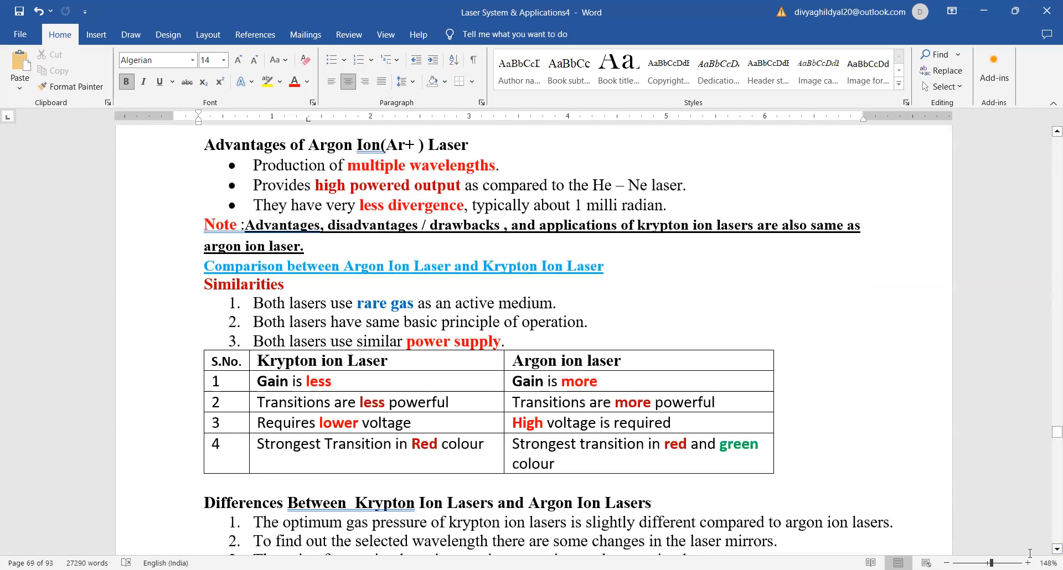
scroll(down, 3)
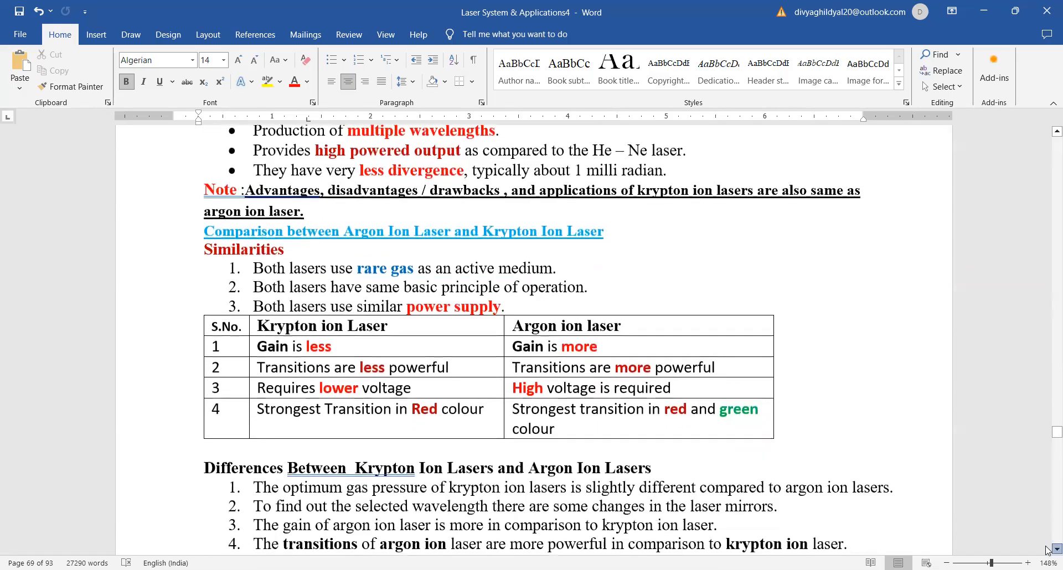
scroll(down, 3)
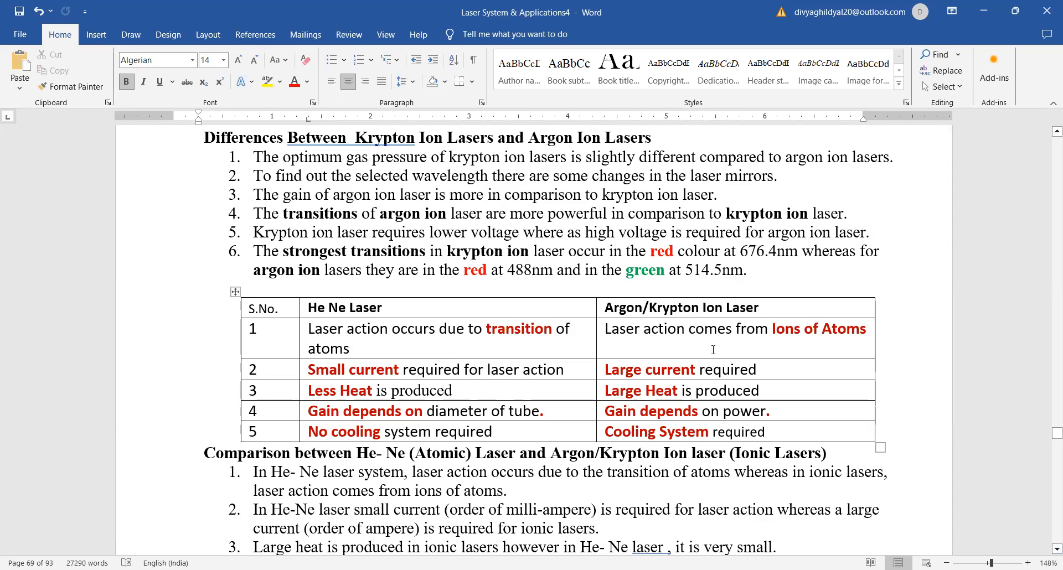
mouse_move(510, 339)
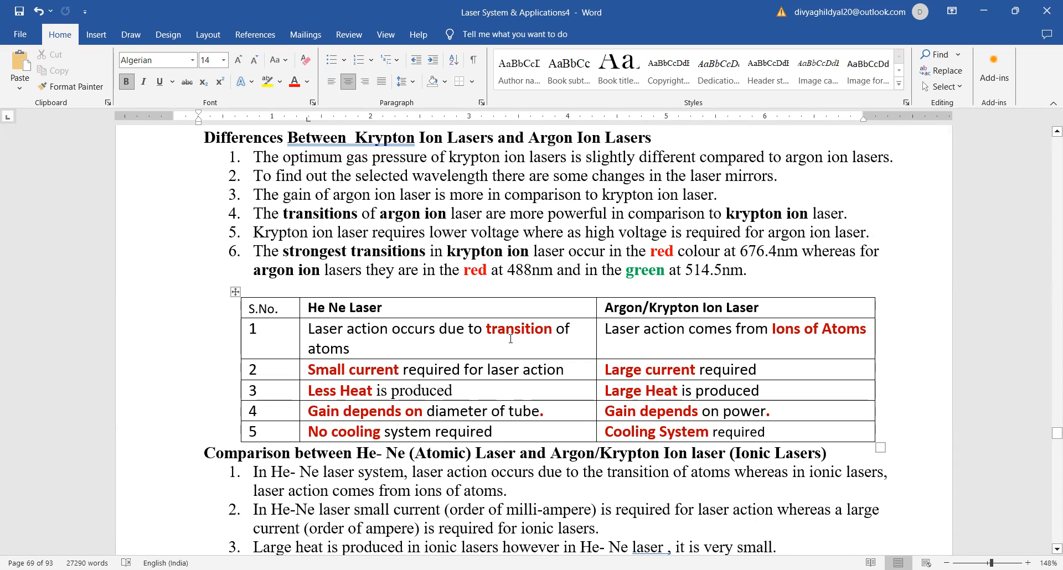
mouse_move(709, 305)
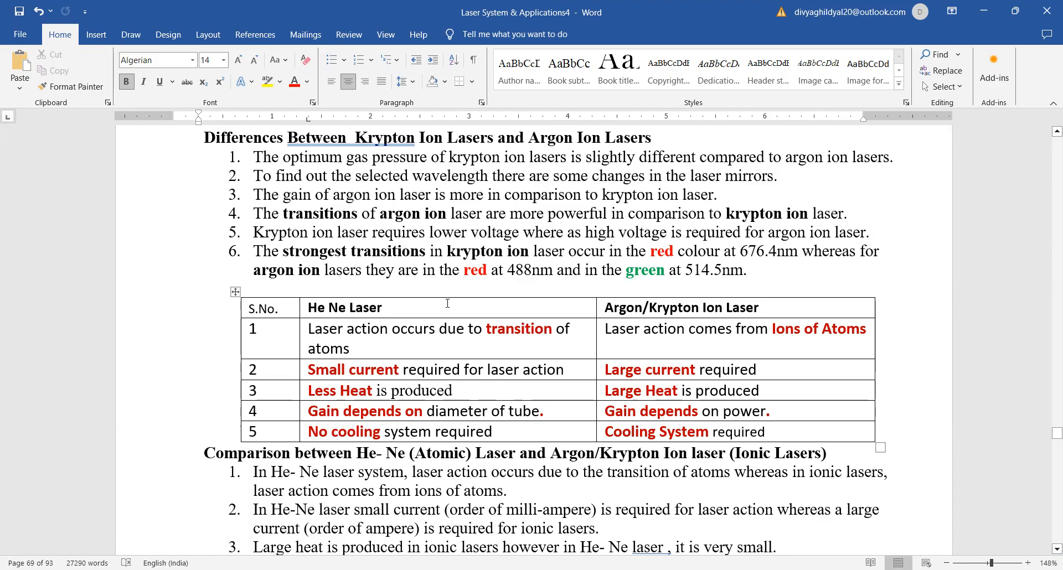
mouse_move(385, 375)
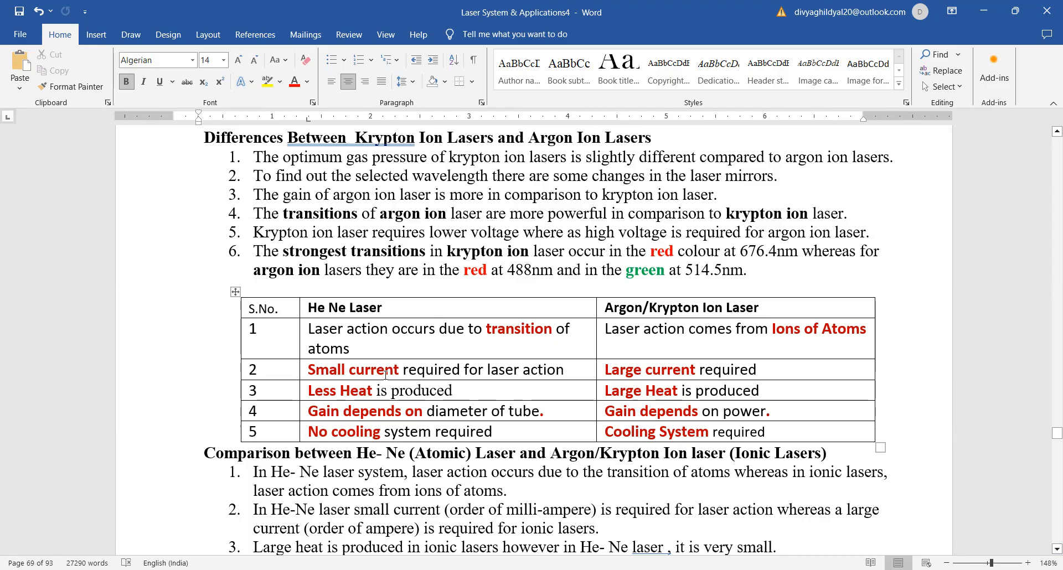
mouse_move(666, 404)
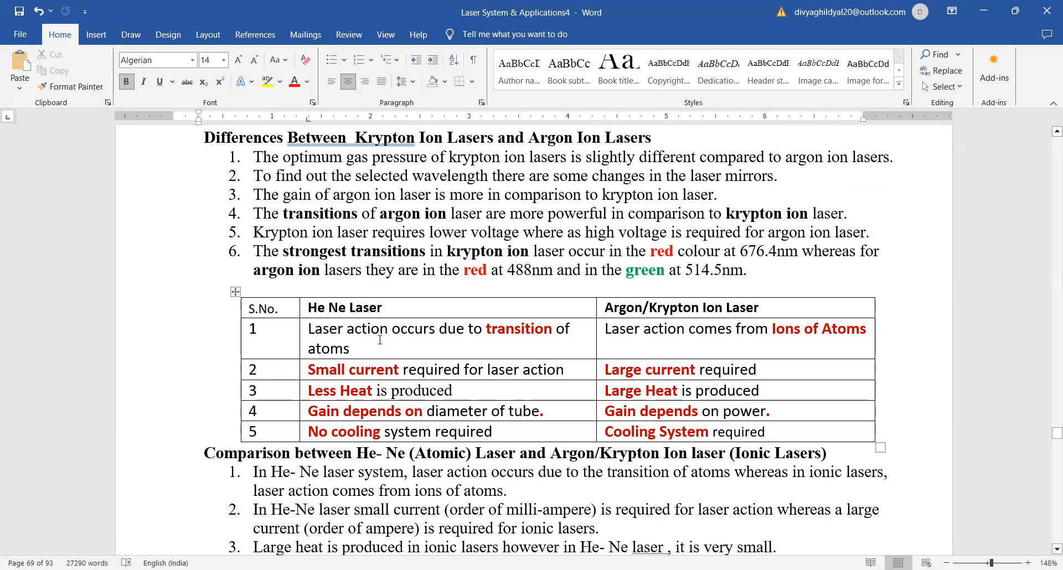
mouse_move(538, 416)
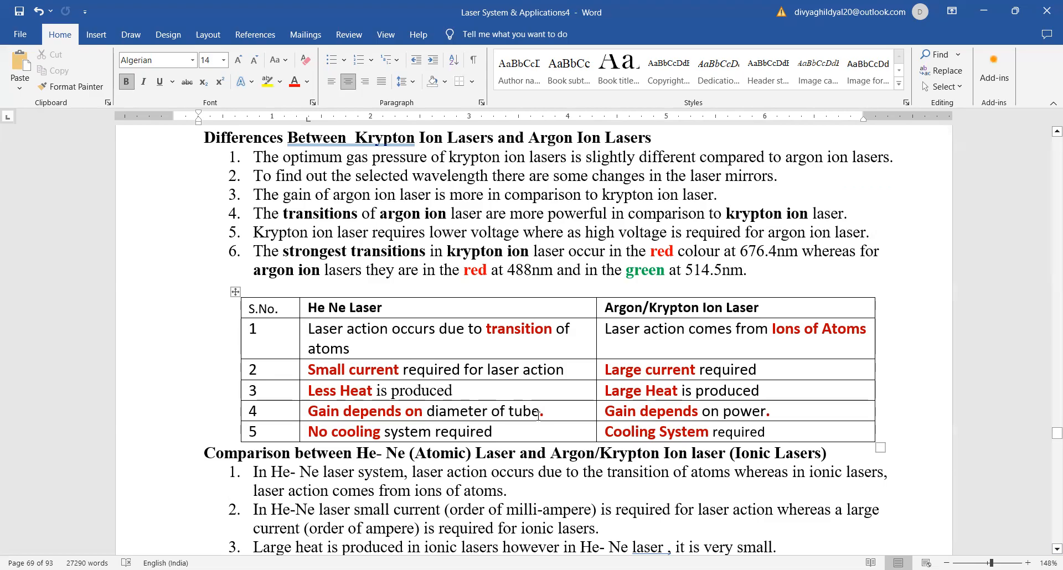